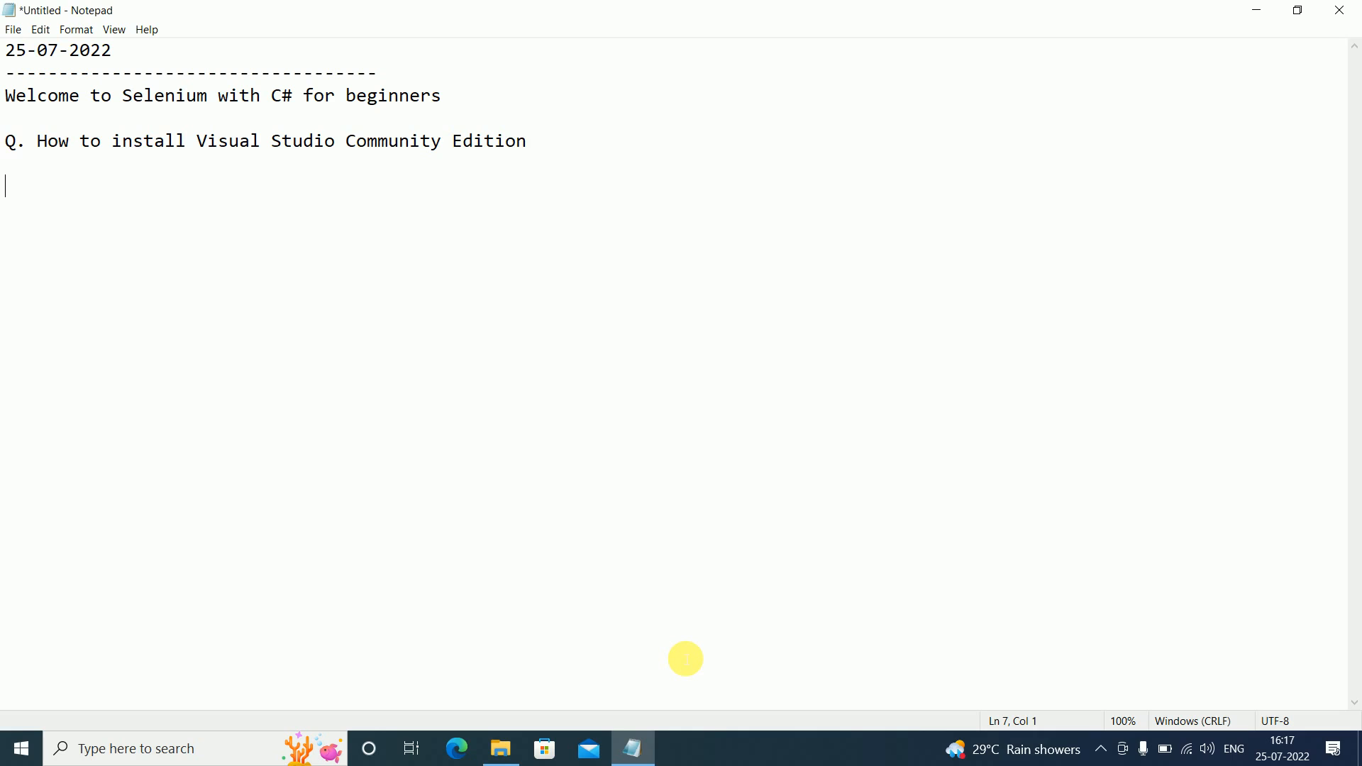
- Select the VisualStudioSetup file (Visual Studio Installer 17.2) in C:\Softwares 2022
{"action": "left_click", "coordinate": [499, 748]}
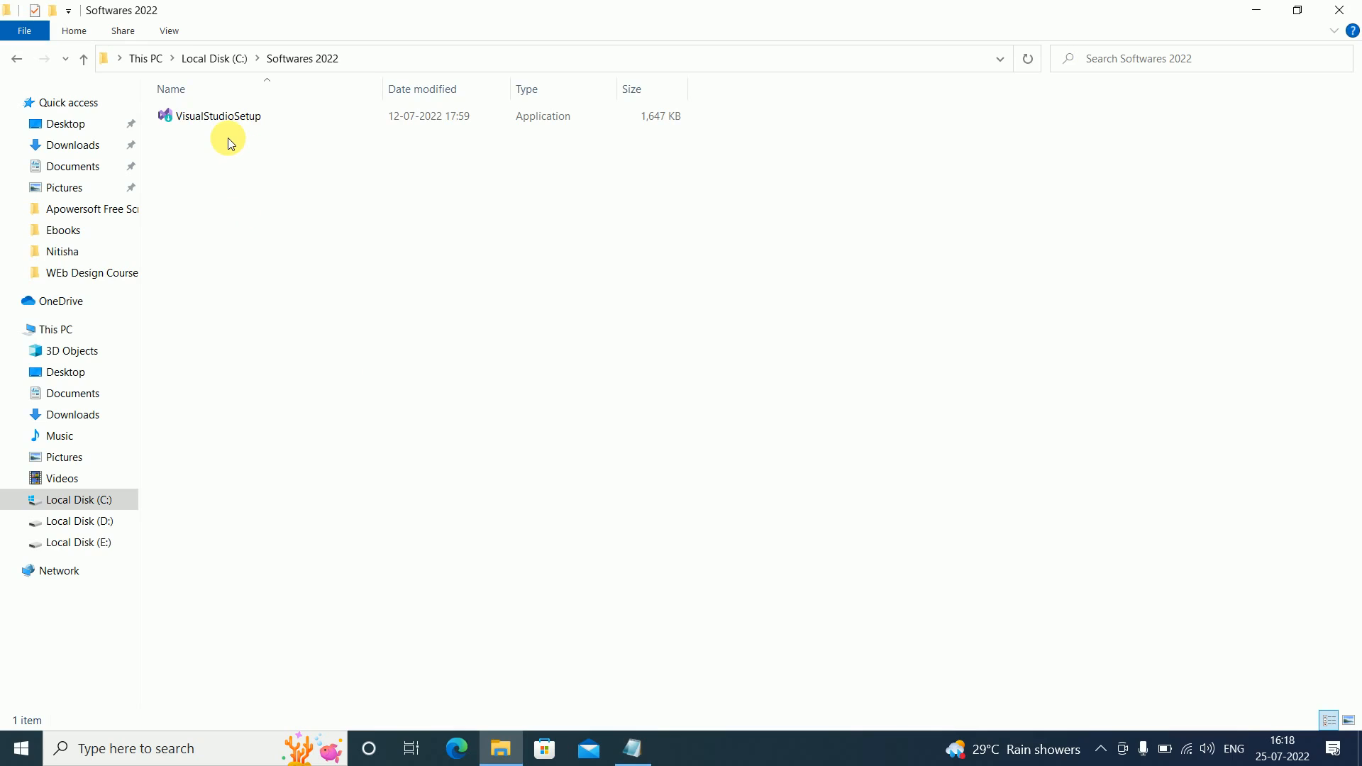
{"action": "left_click", "coordinate": [213, 116]}
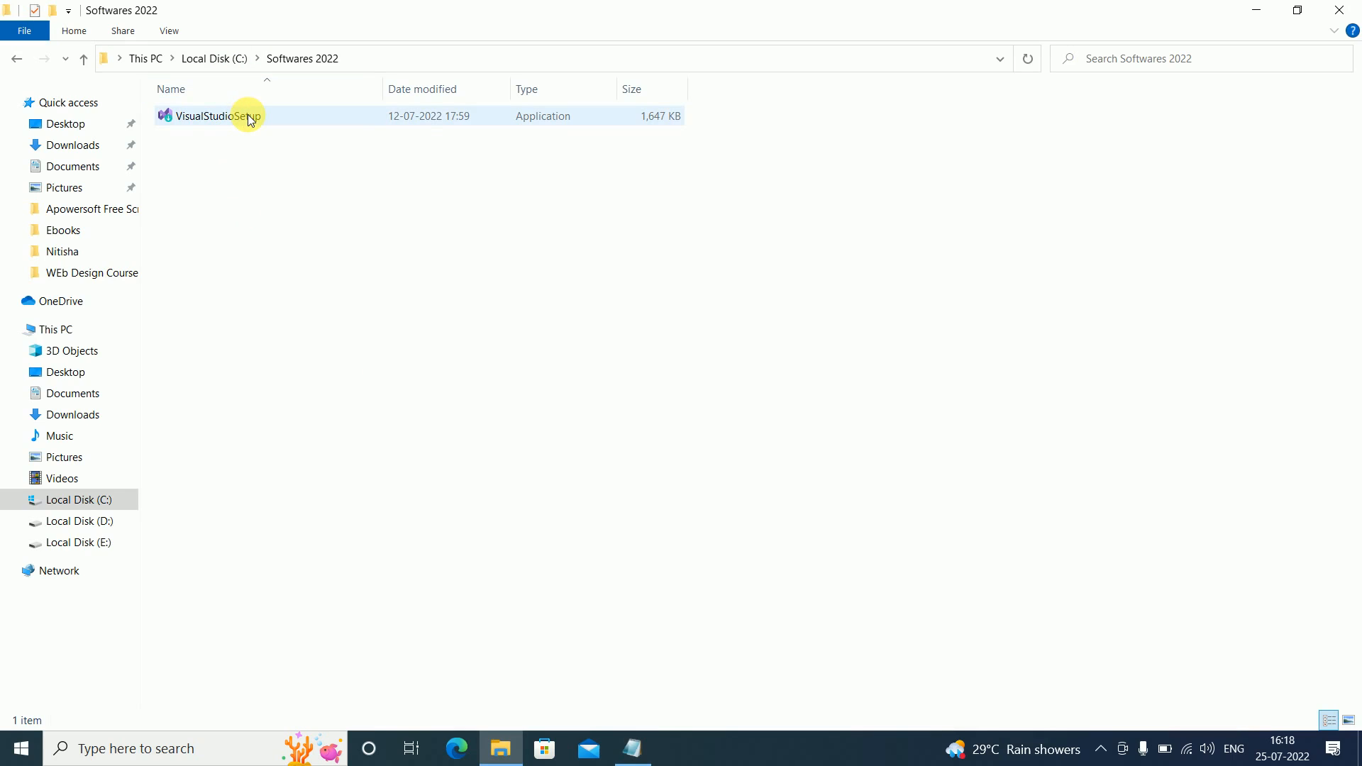
{"action": "mouse_move", "coordinate": [213, 116]}
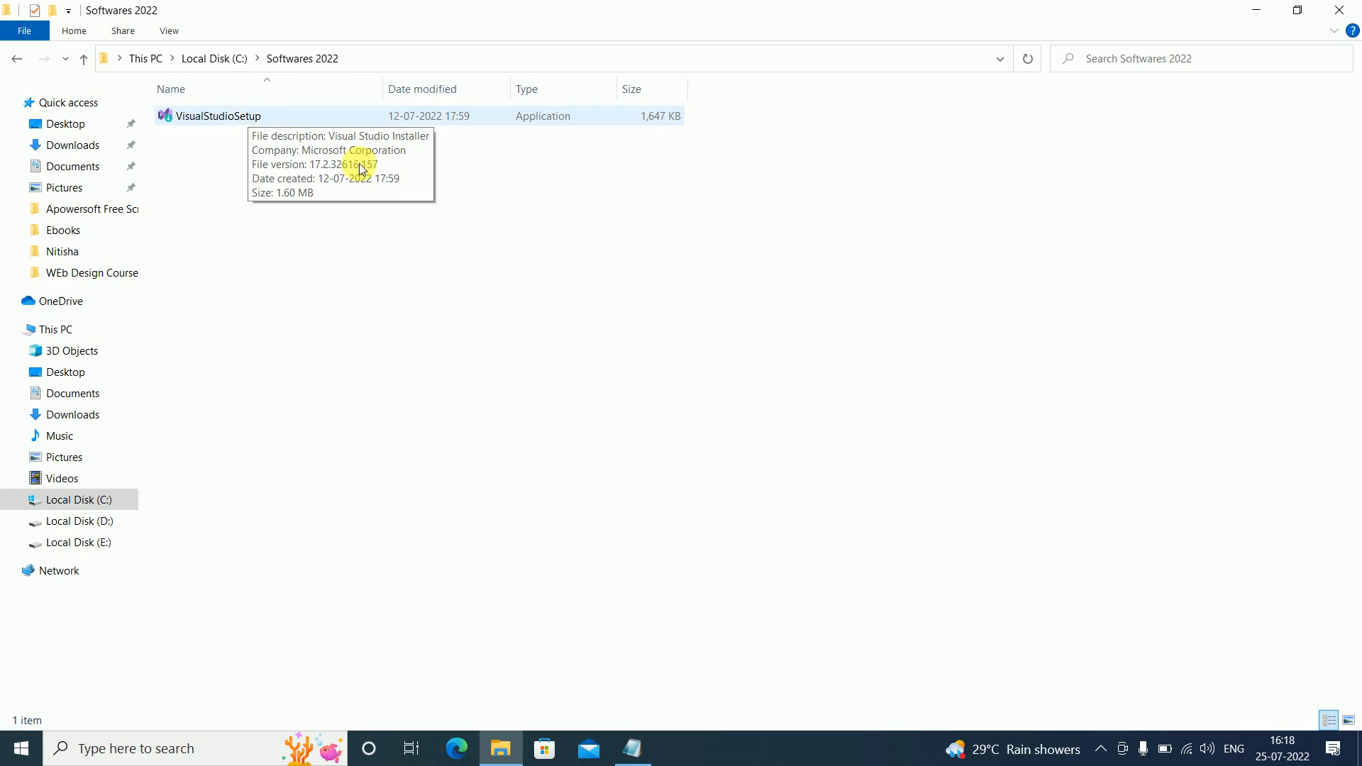
{"action": "mouse_move", "coordinate": [485, 461]}
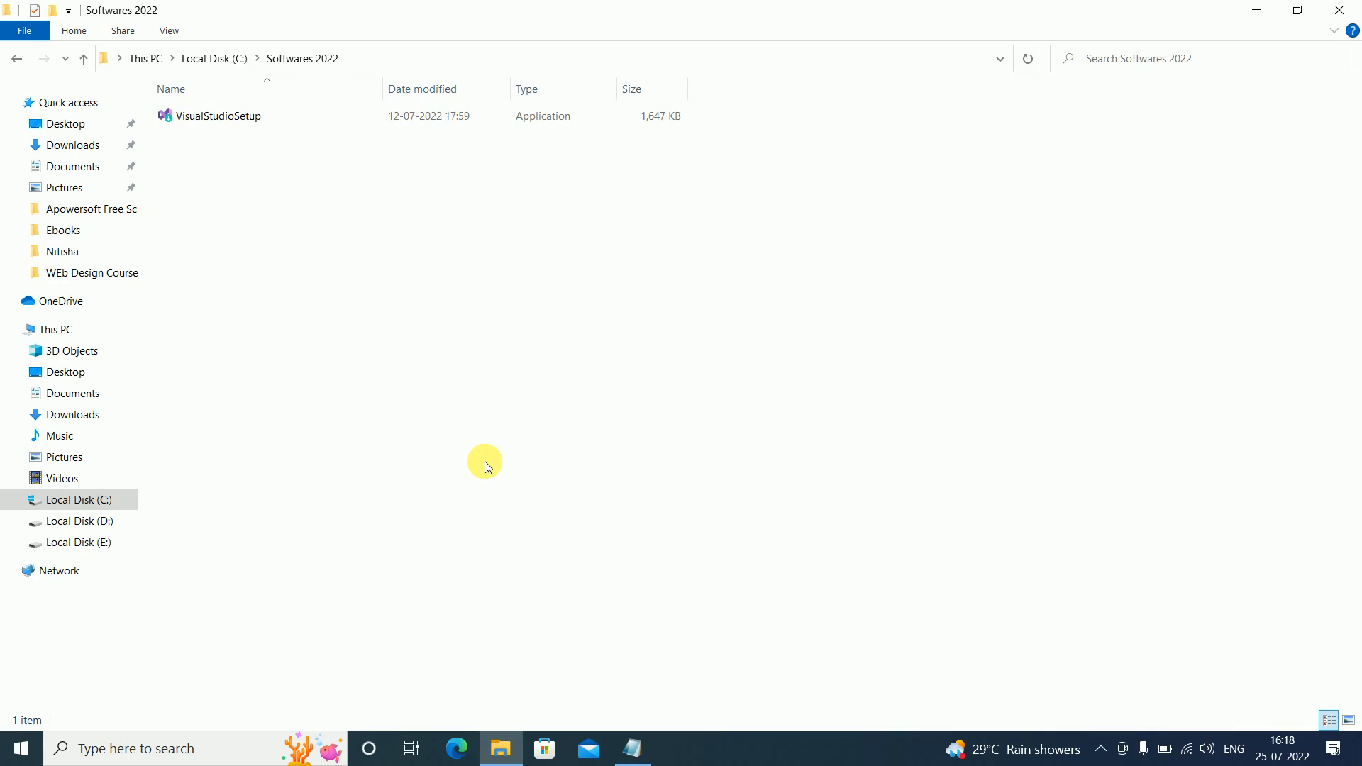
{"action": "left_click", "coordinate": [216, 116]}
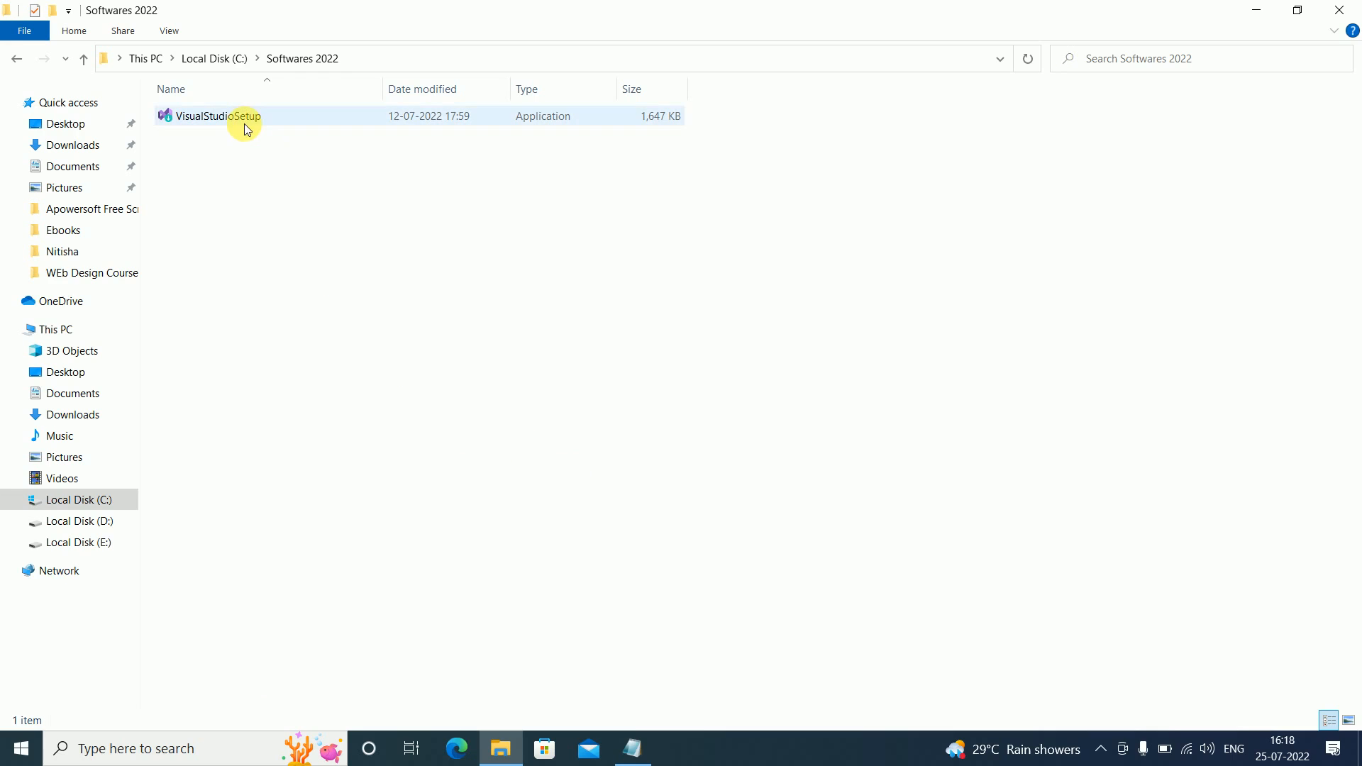
- Run VisualStudioSetup and accept the terms so the installer downloads itself
{"action": "double_click", "coordinate": [214, 116]}
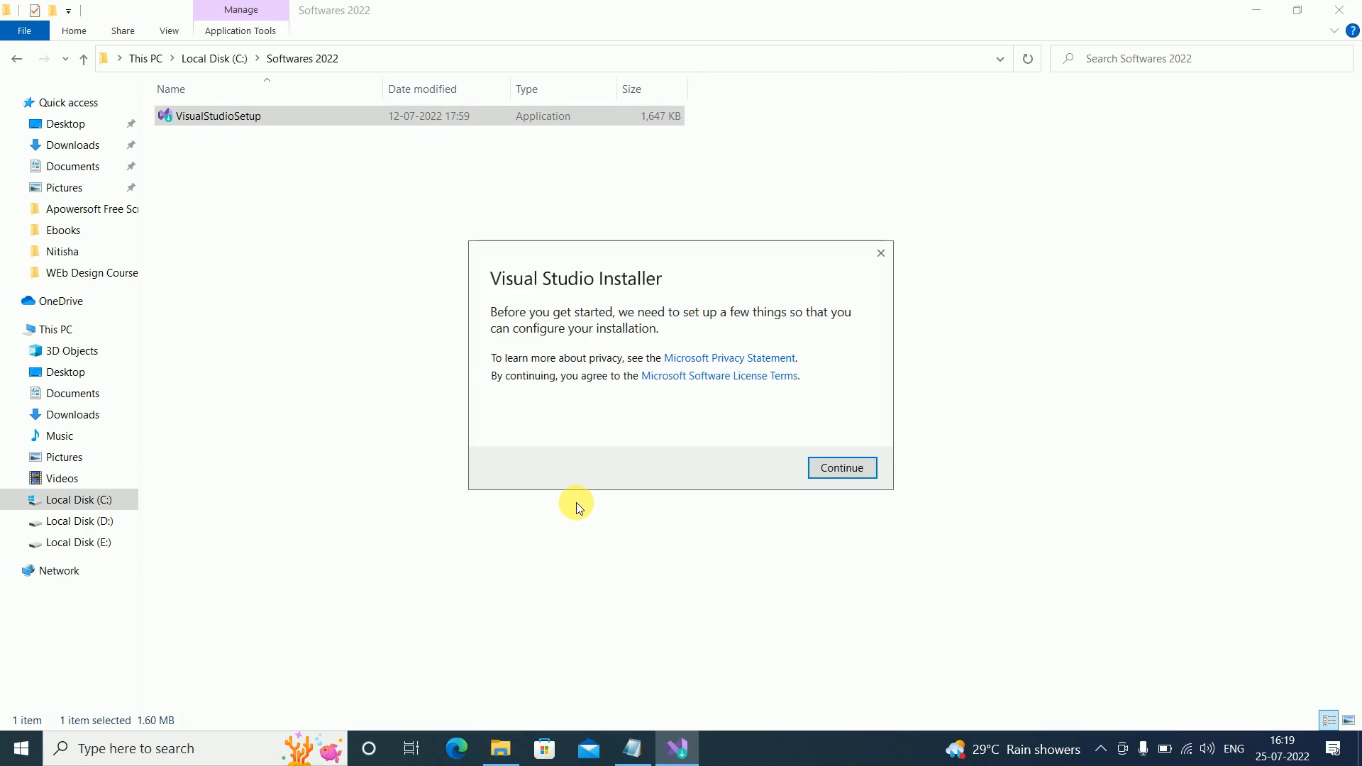
{"action": "mouse_move", "coordinate": [545, 363]}
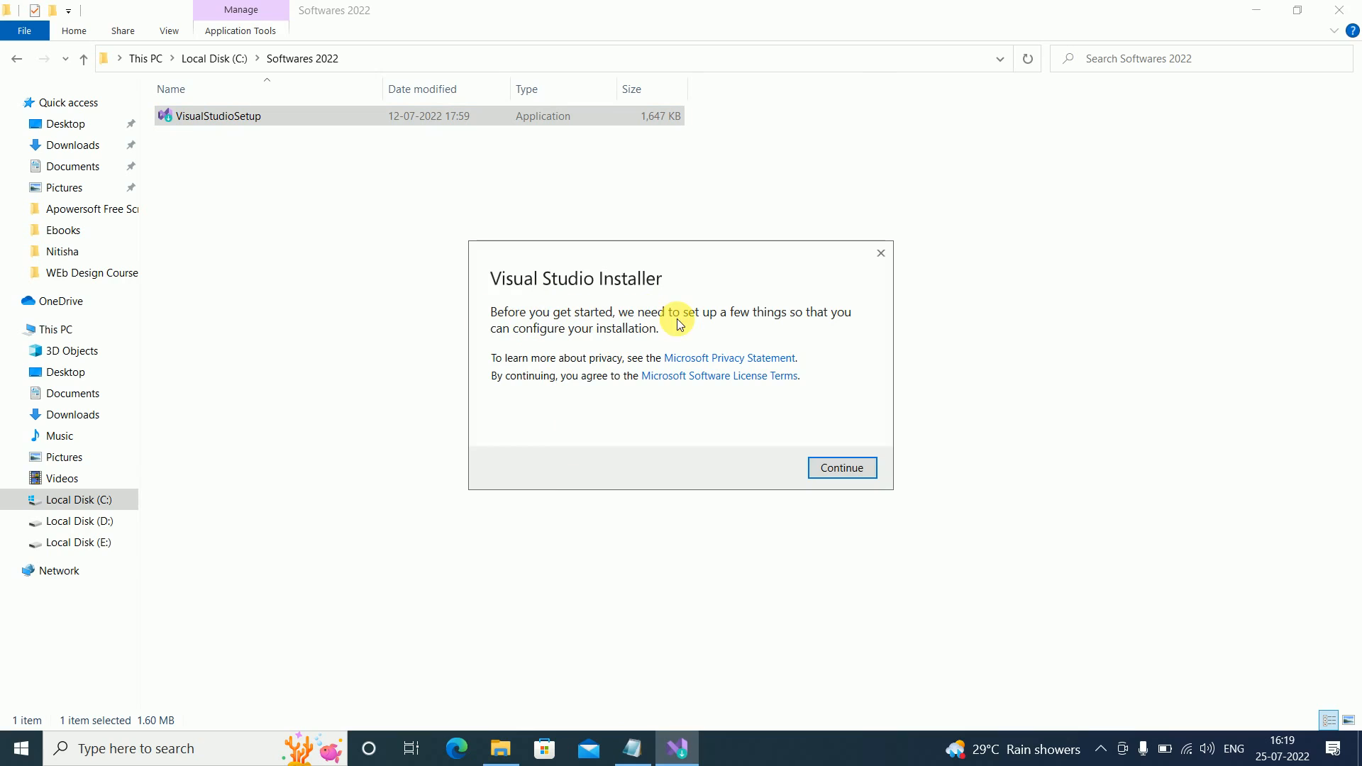
{"action": "mouse_move", "coordinate": [755, 310]}
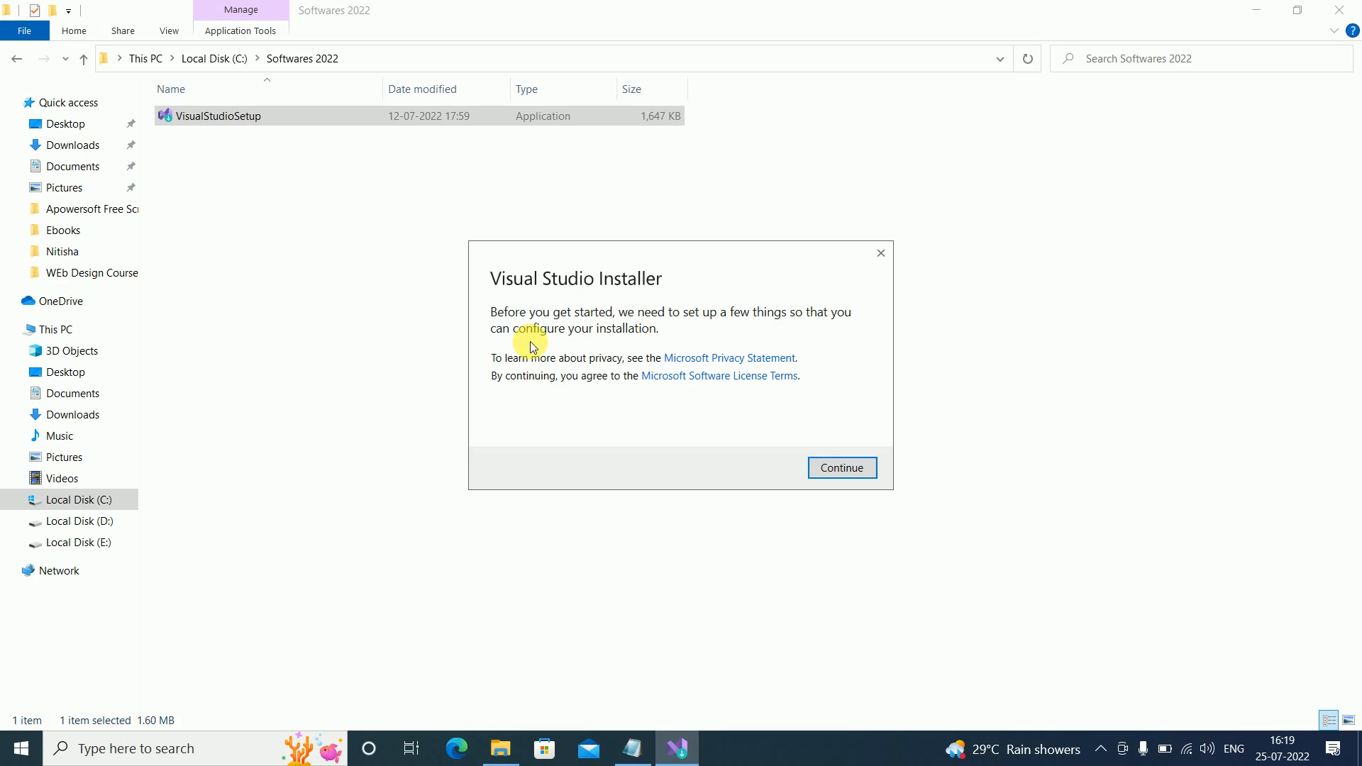
{"action": "mouse_move", "coordinate": [658, 342]}
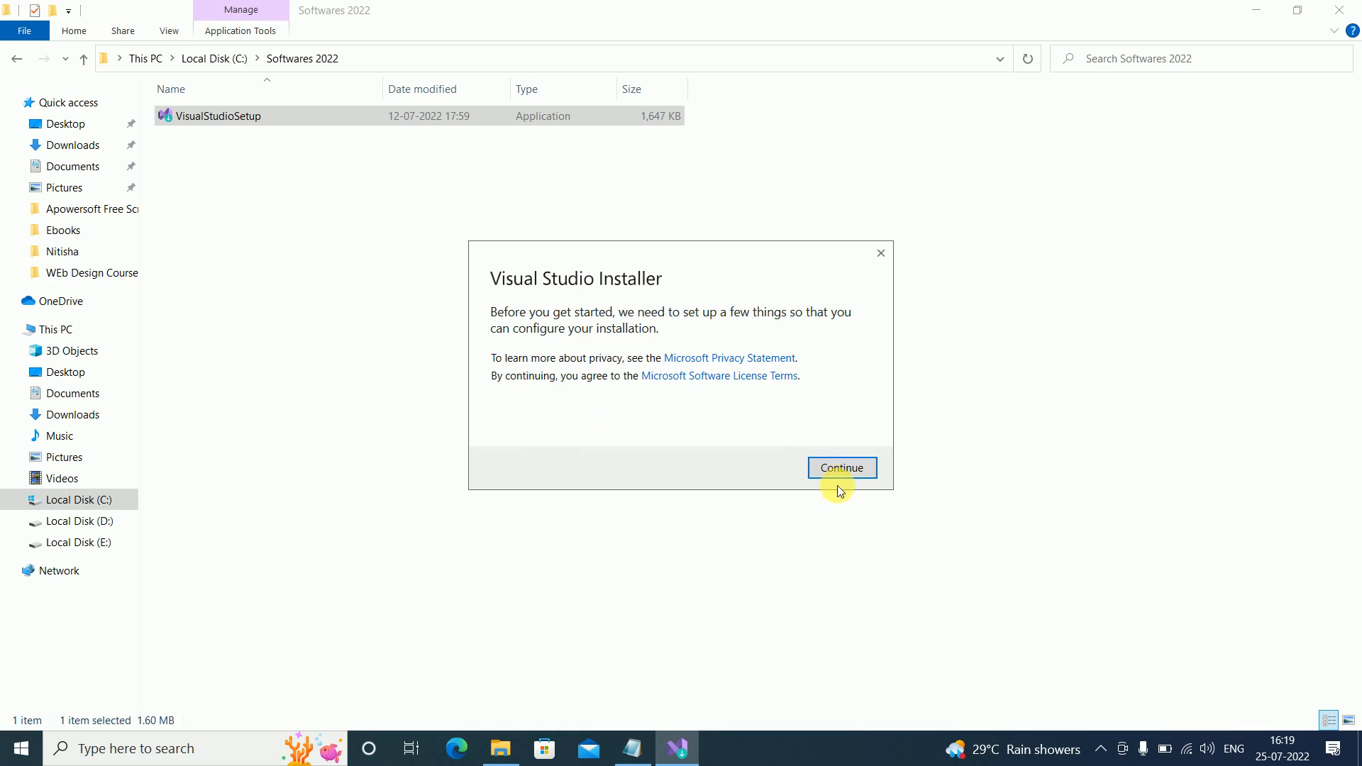
{"action": "left_click", "coordinate": [840, 467]}
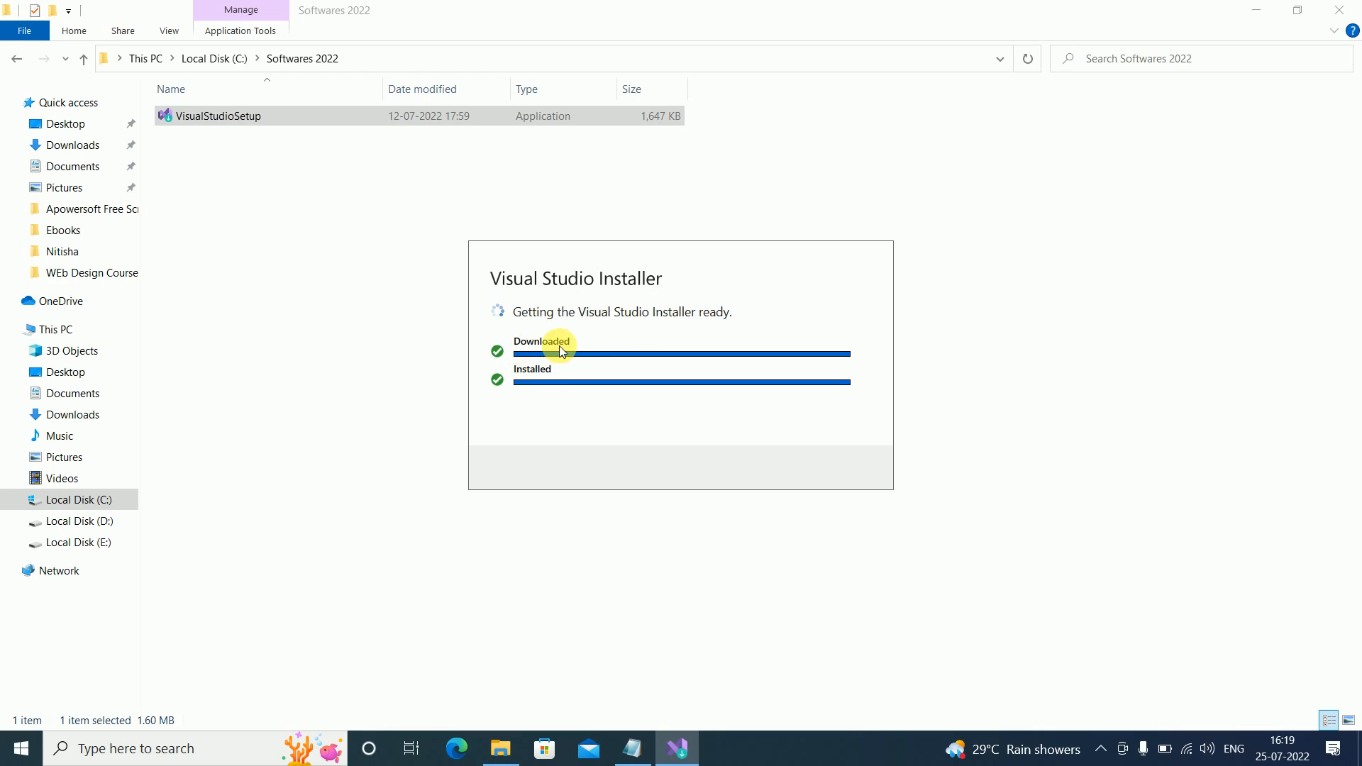
{"action": "mouse_move", "coordinate": [568, 394]}
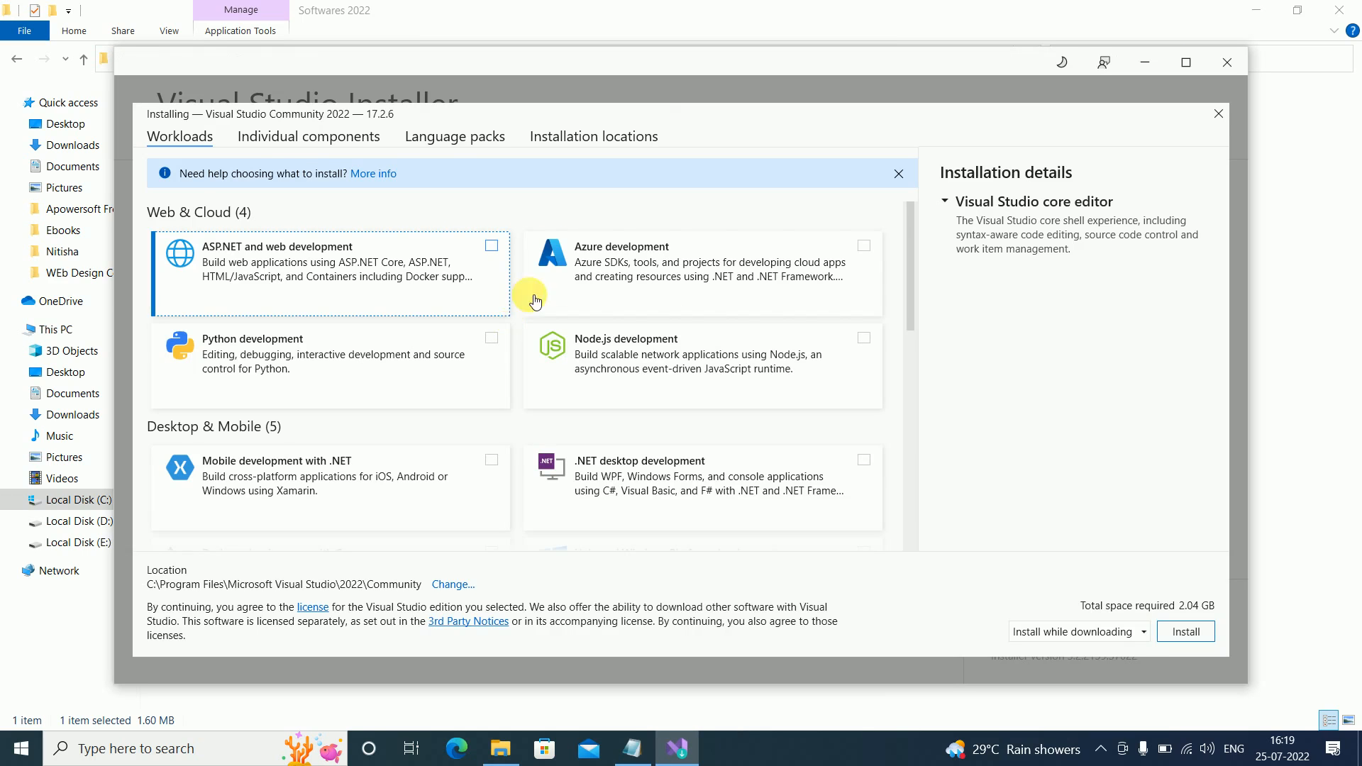
{"action": "mouse_move", "coordinate": [1185, 62]}
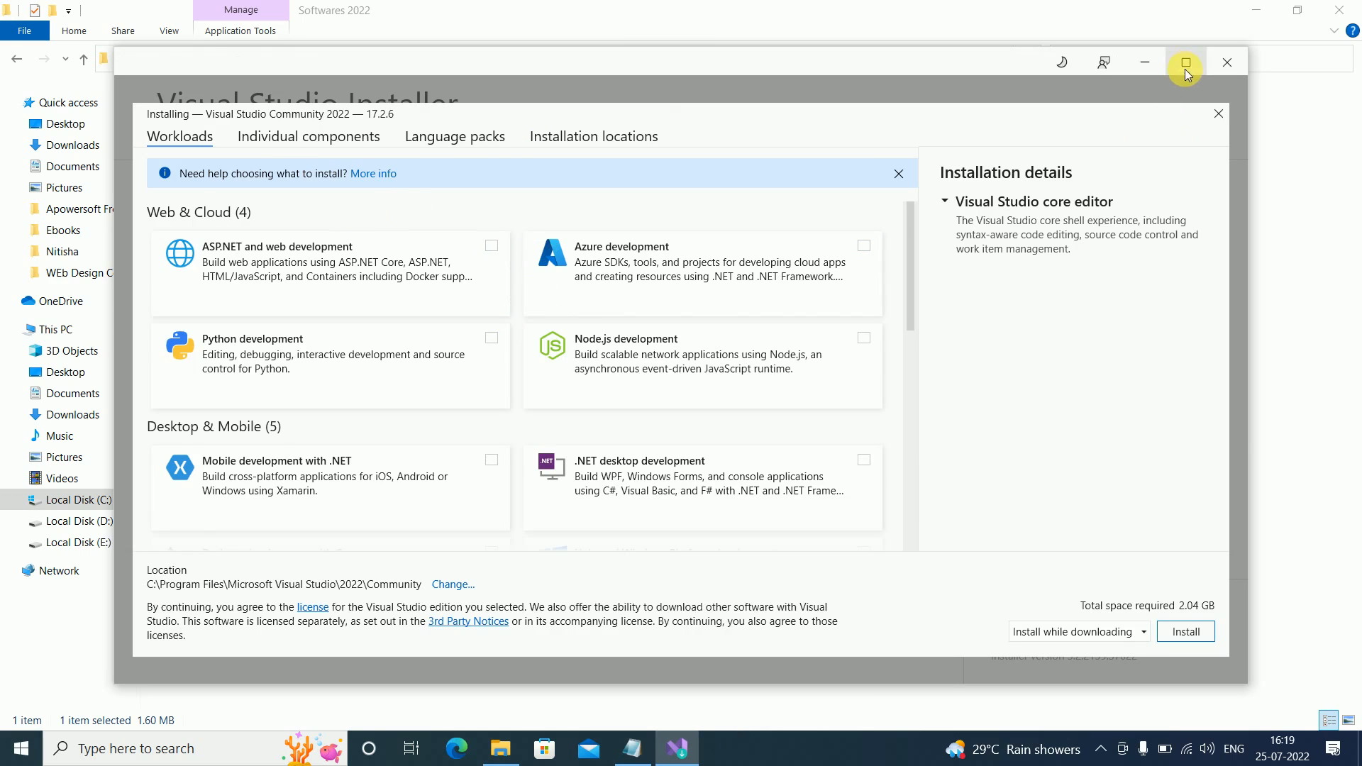
- Maximize the installer and tick .NET desktop and Universal Windows Platform development (18.87 GB)
{"action": "left_click", "coordinate": [1184, 63]}
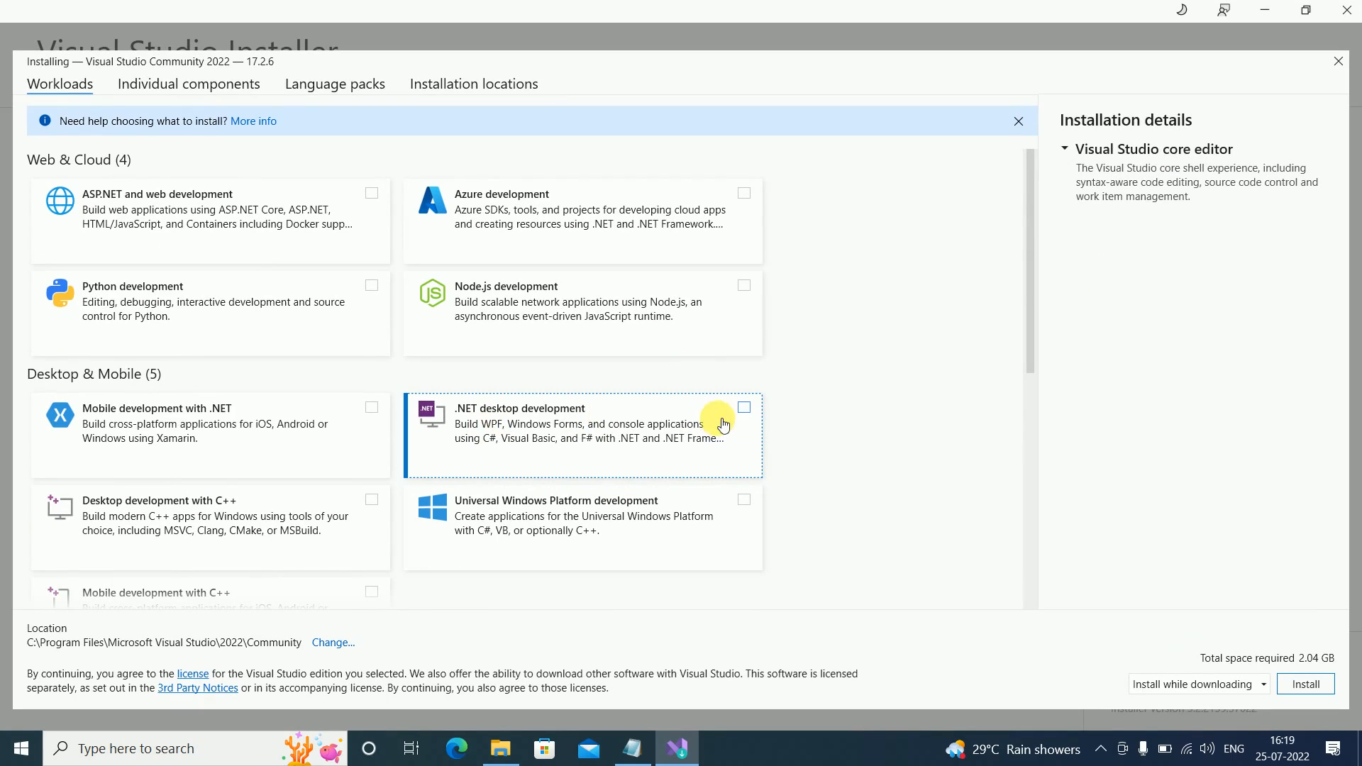
{"action": "left_click", "coordinate": [743, 407]}
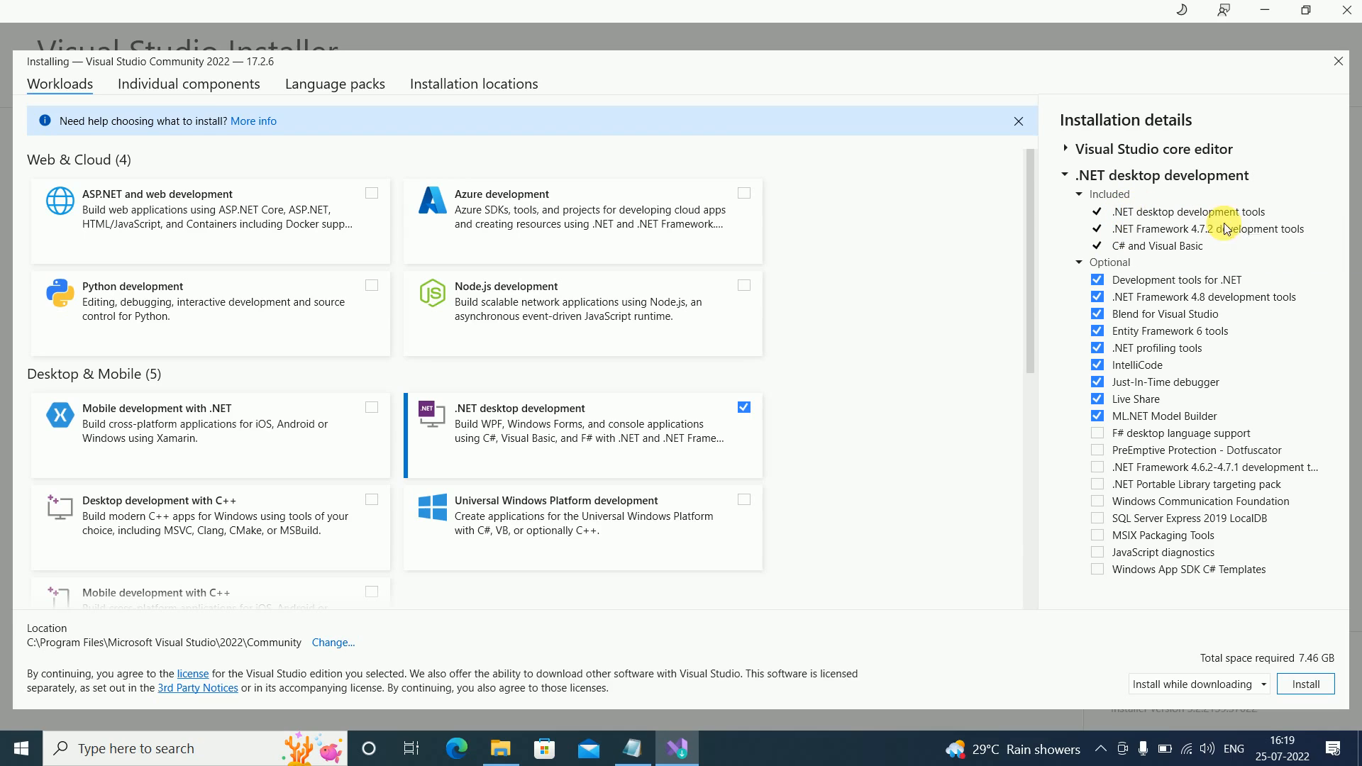
{"action": "mouse_move", "coordinate": [1179, 256]}
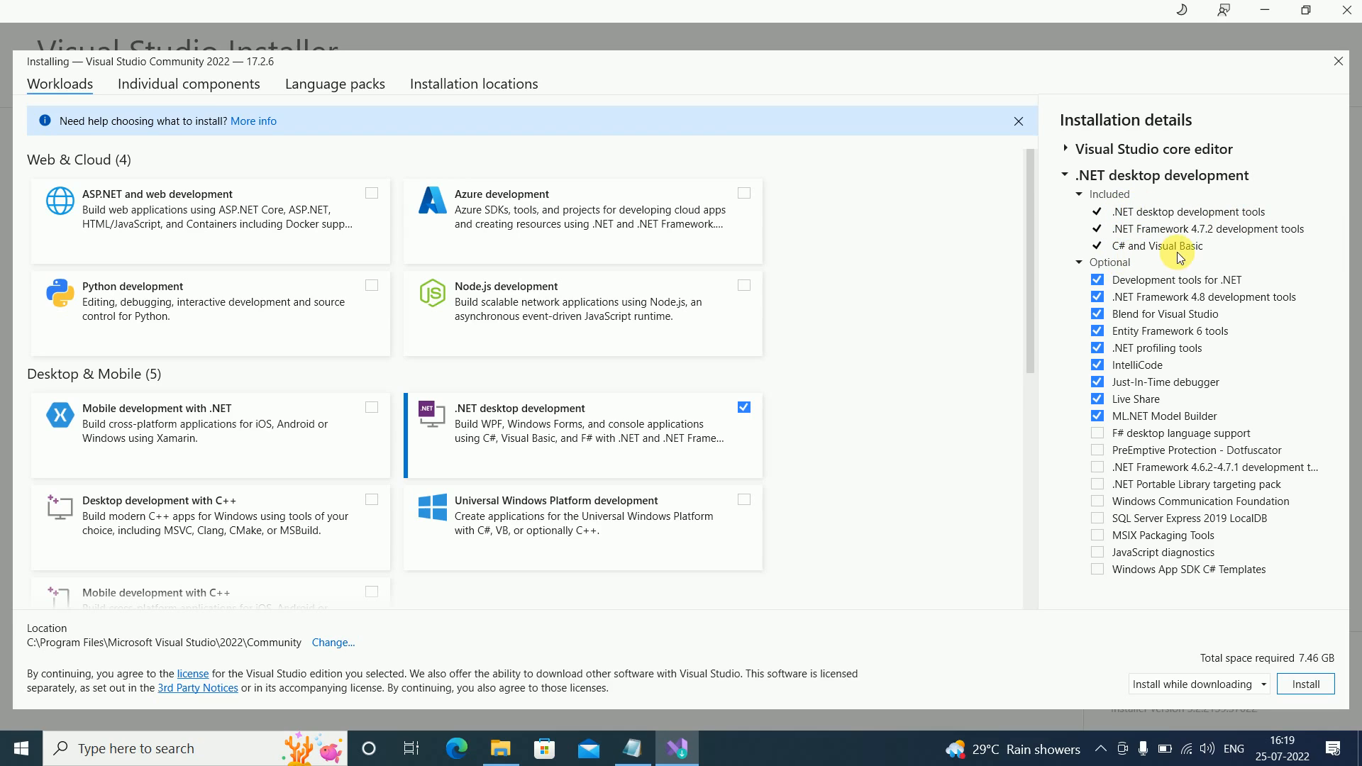
{"action": "mouse_move", "coordinate": [1210, 257]}
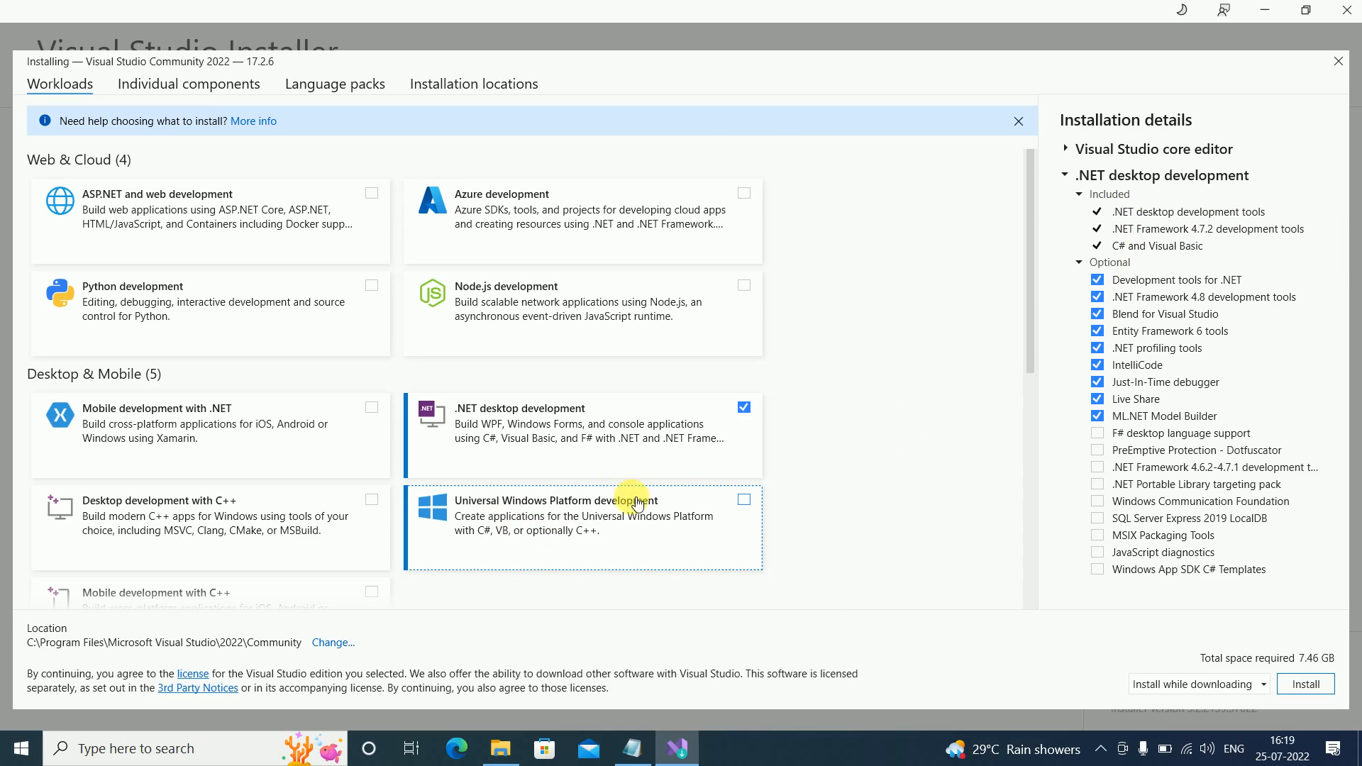
{"action": "left_click", "coordinate": [744, 500]}
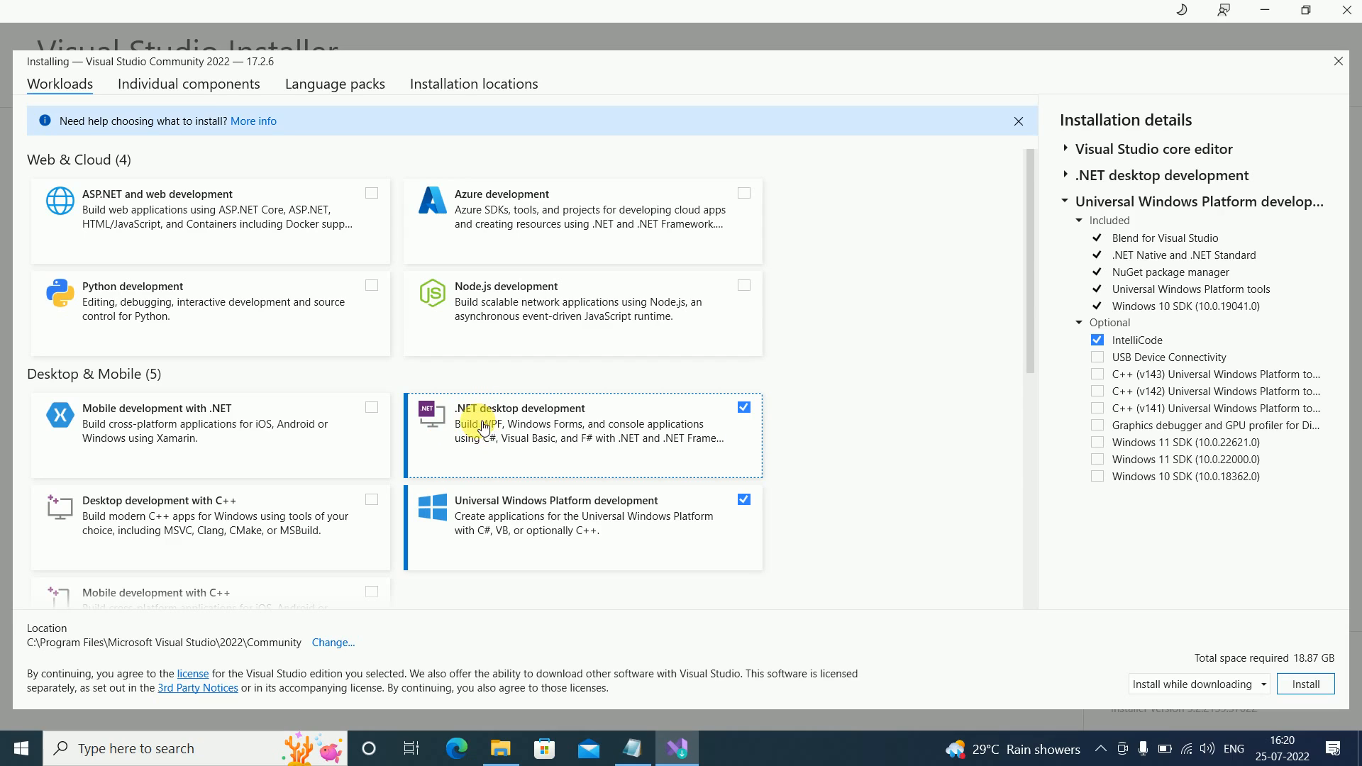
{"action": "mouse_move", "coordinate": [563, 430]}
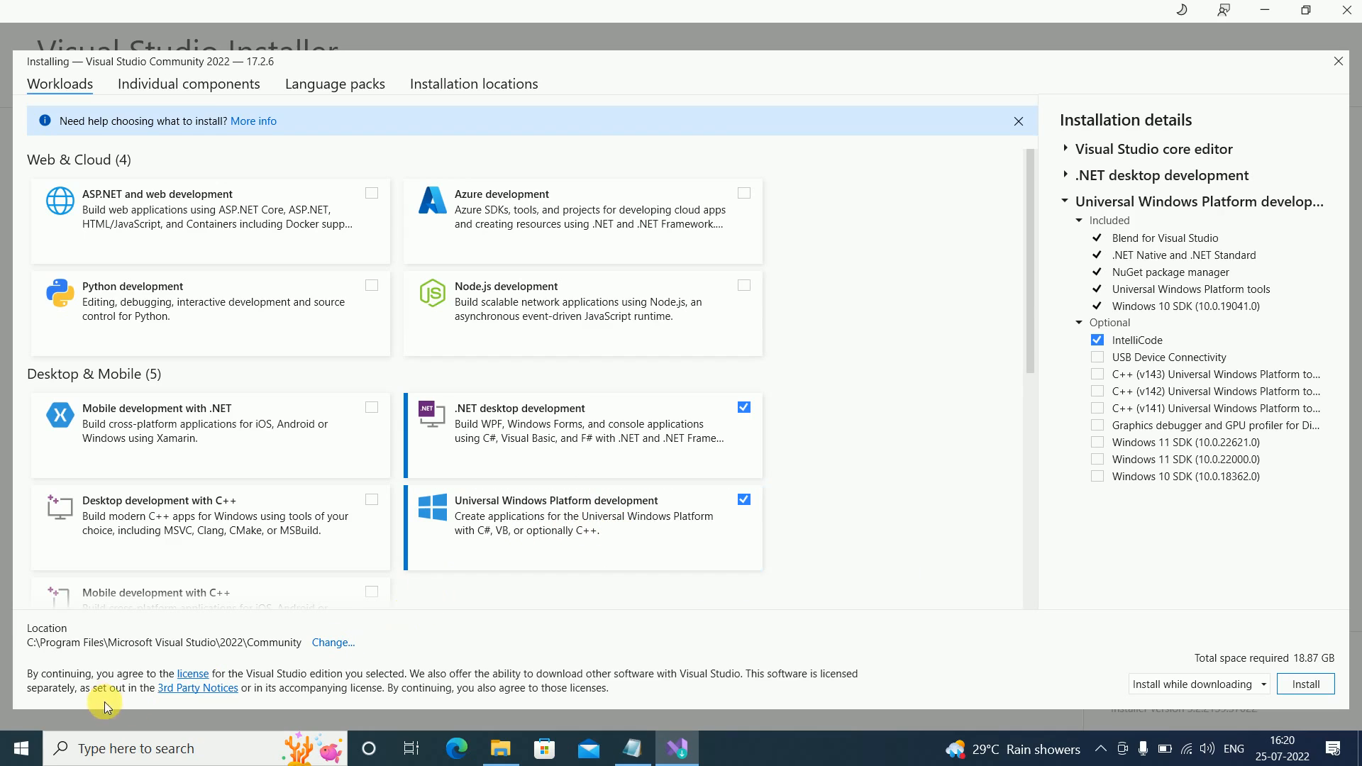
{"action": "mouse_move", "coordinate": [279, 665]}
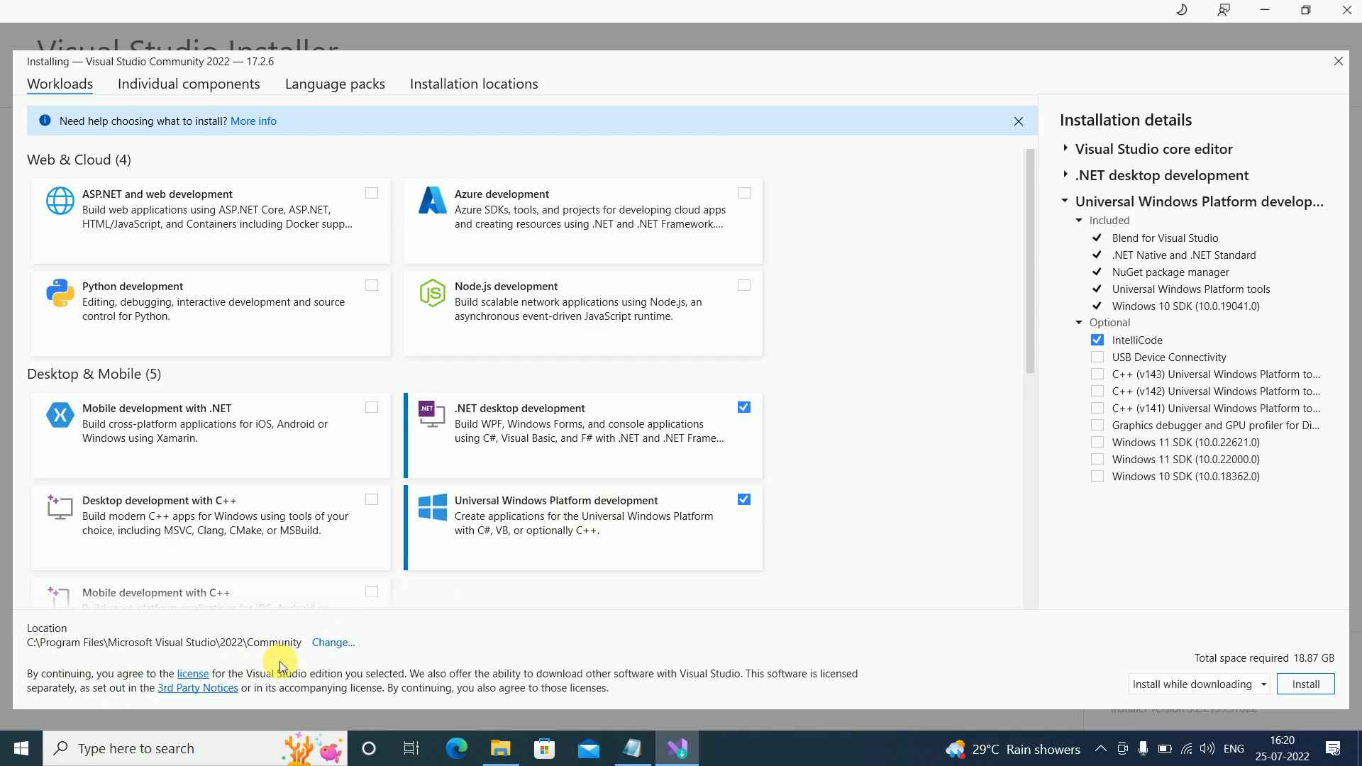
{"action": "mouse_move", "coordinate": [727, 360]}
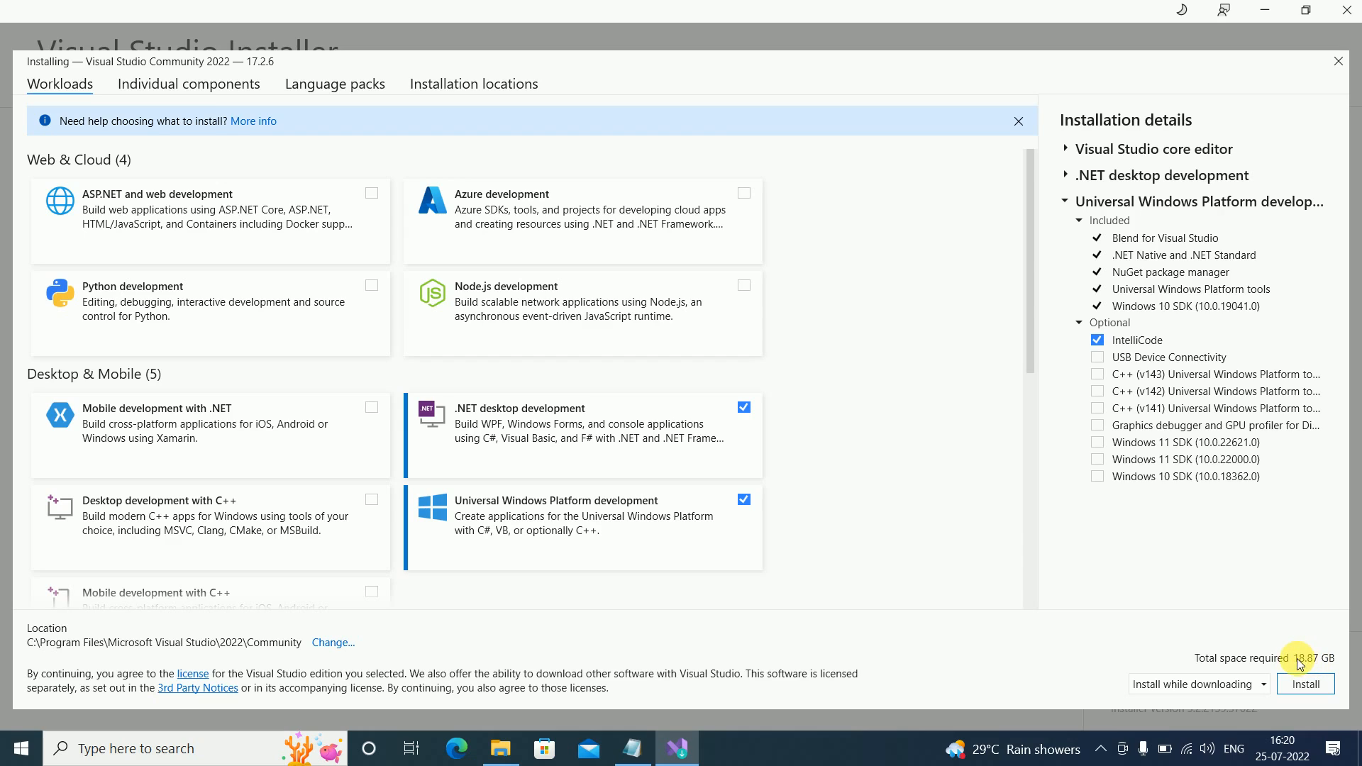
{"action": "mouse_move", "coordinate": [1333, 669]}
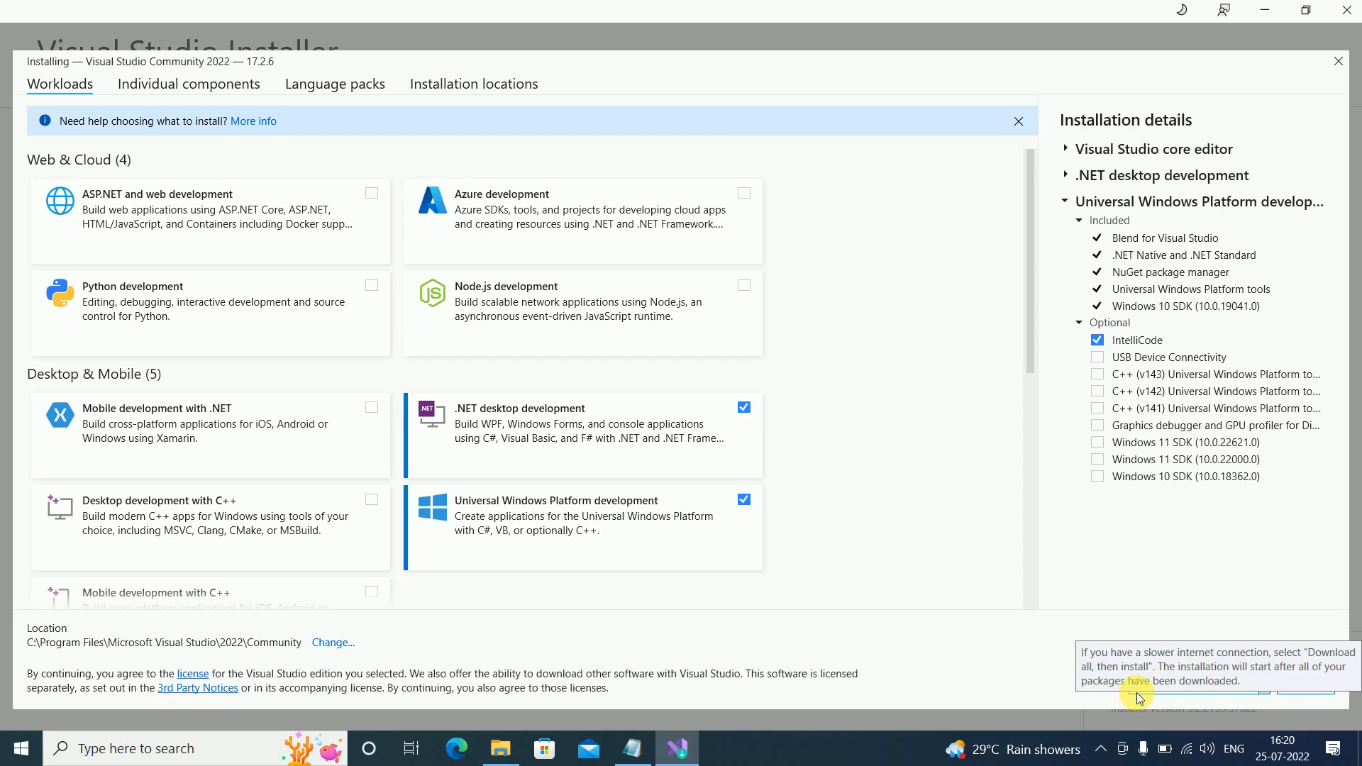
{"action": "mouse_move", "coordinate": [1140, 696]}
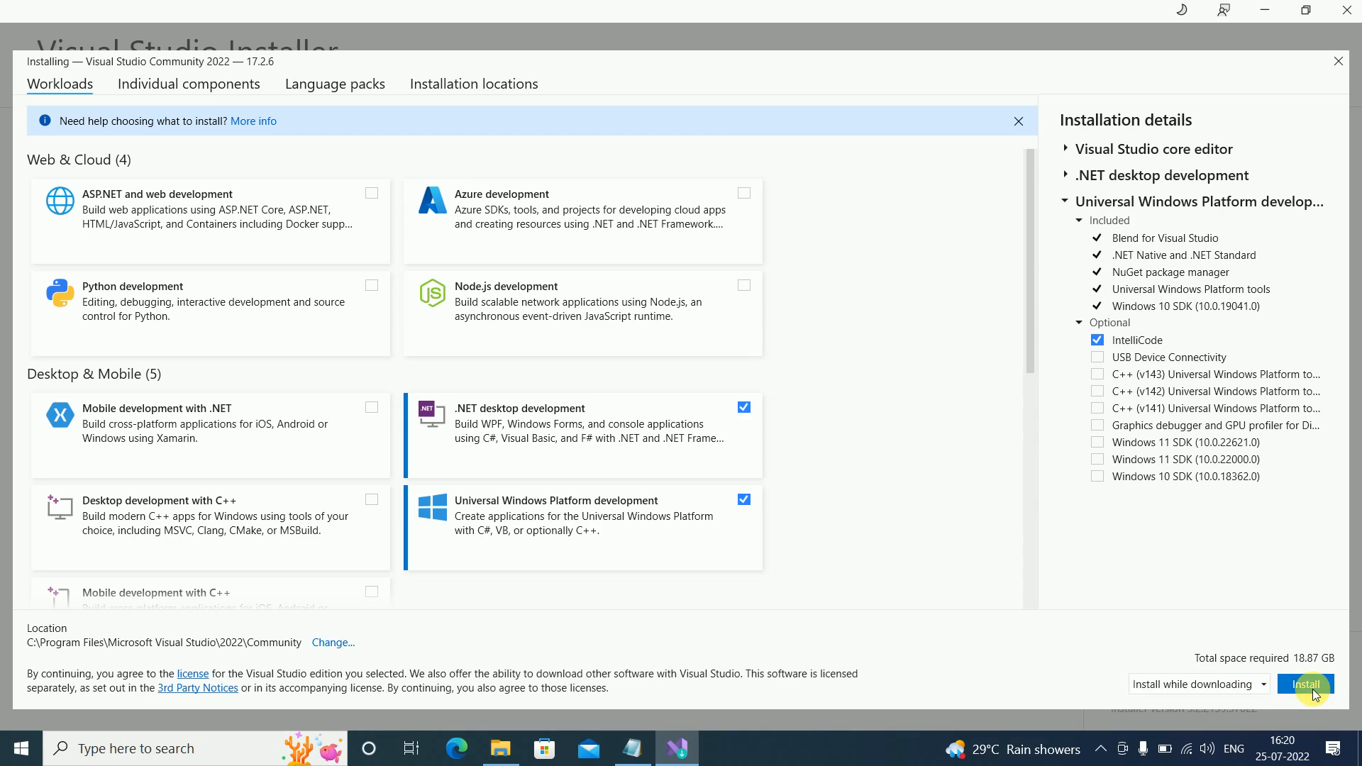
- Install the chosen workloads, then launch Visual Studio Community 2022 version 17.2.6
{"action": "left_click", "coordinate": [1305, 684]}
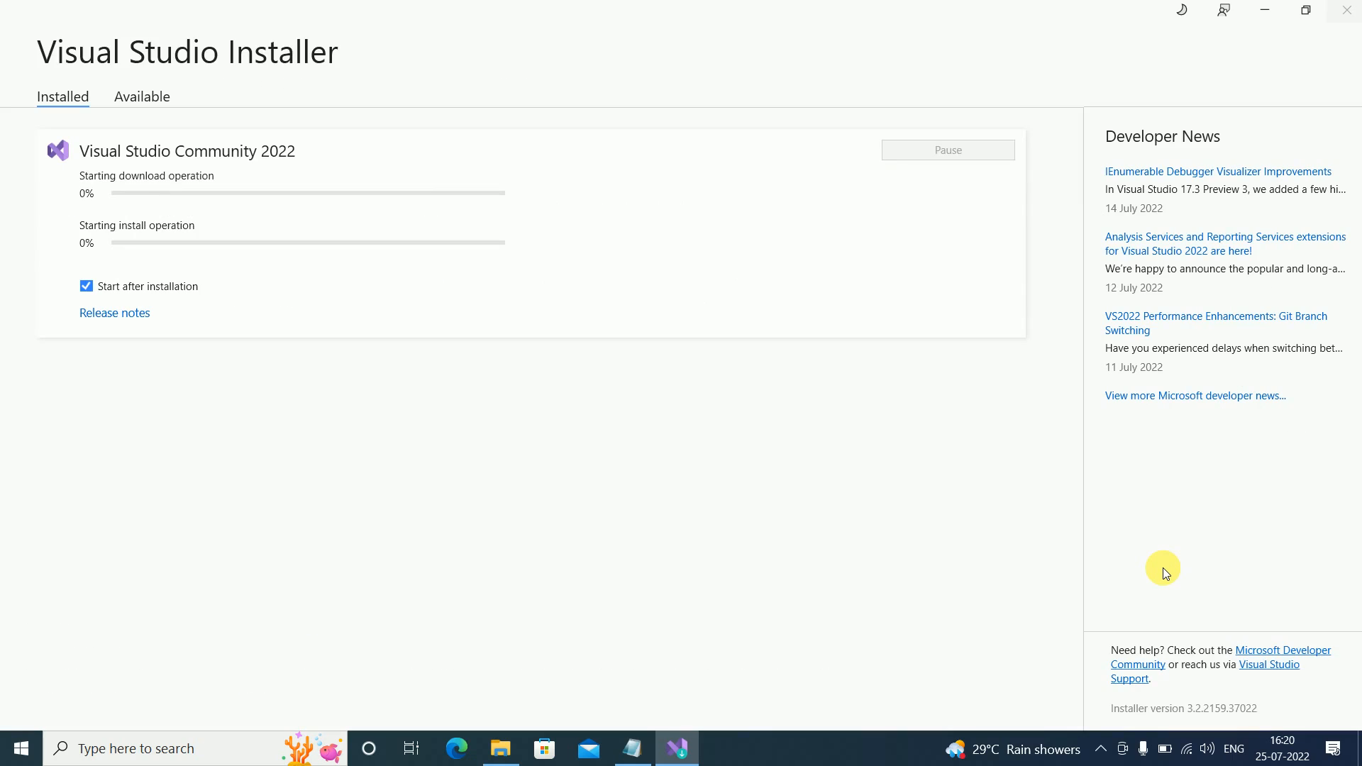
{"action": "mouse_move", "coordinate": [84, 192]}
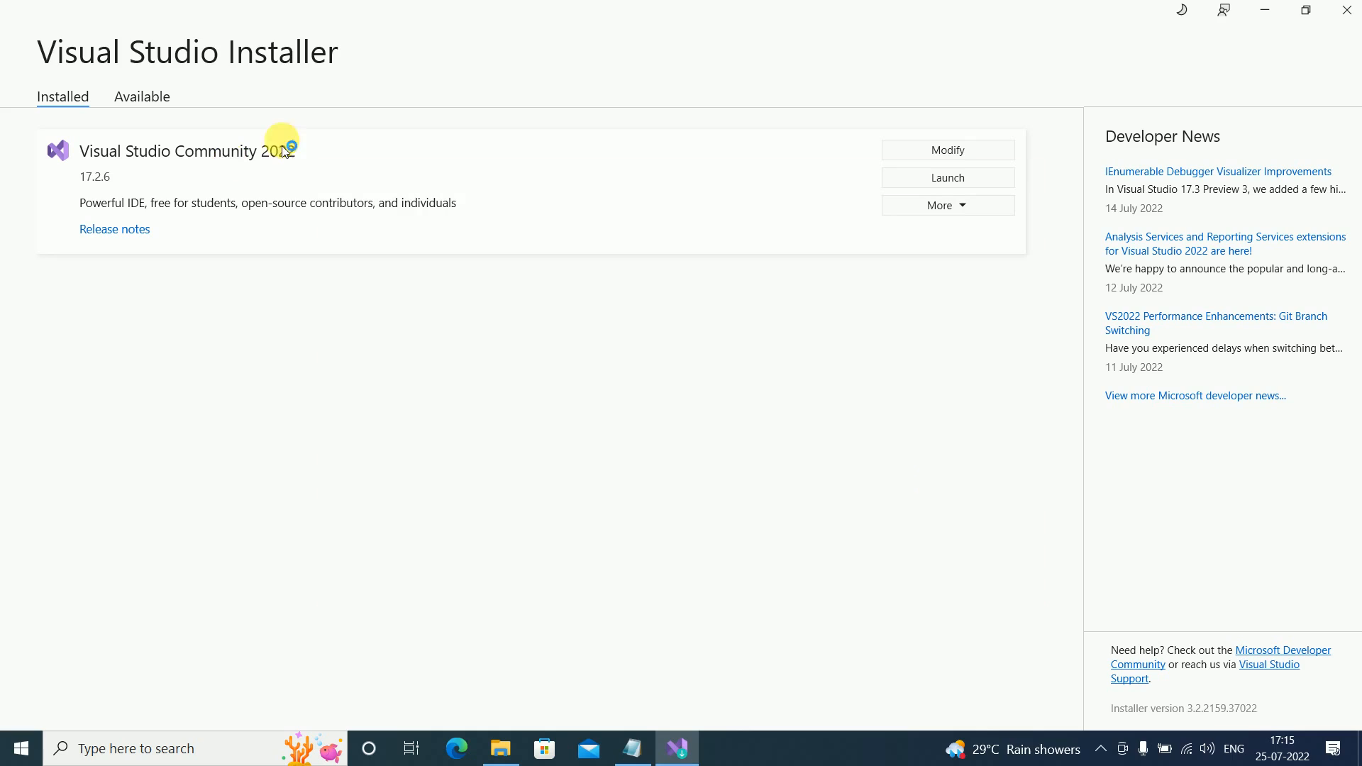
{"action": "mouse_move", "coordinate": [1264, 9]}
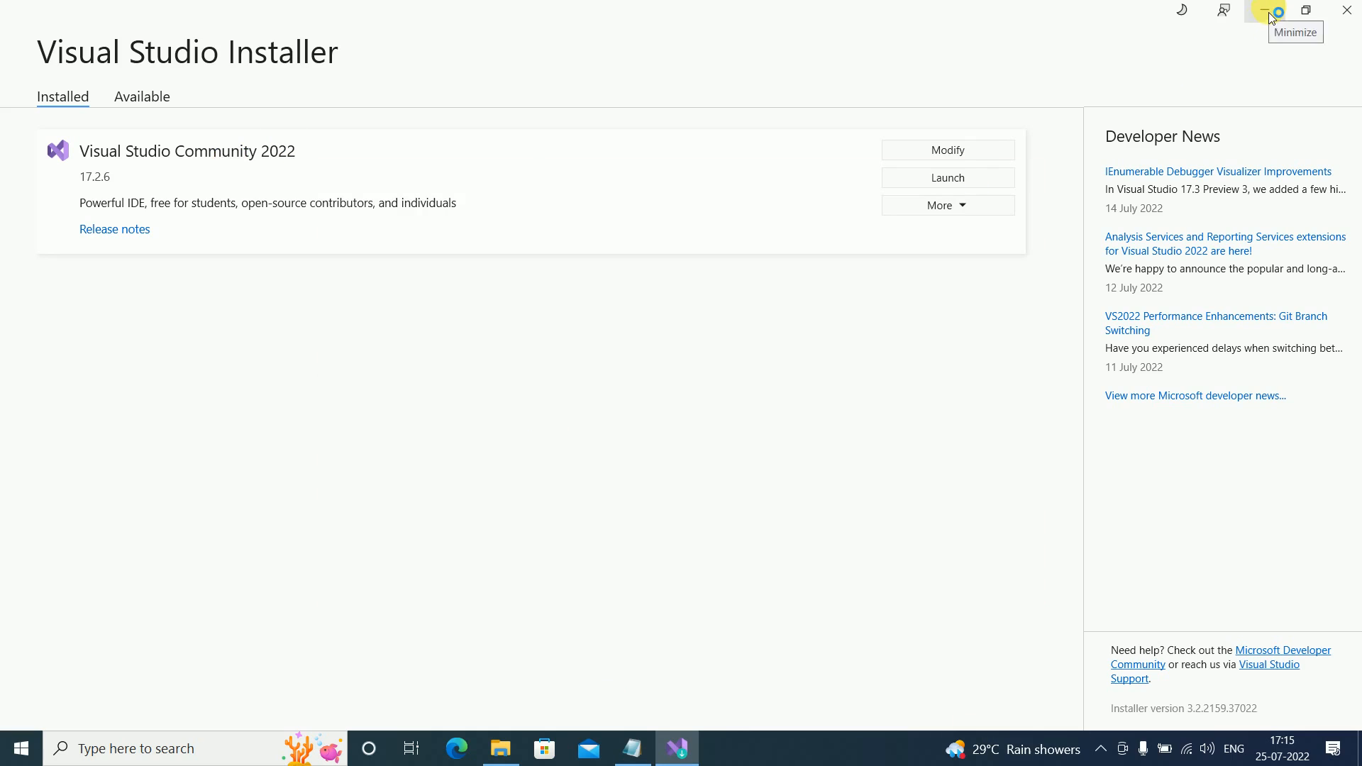
{"action": "left_click", "coordinate": [1264, 9]}
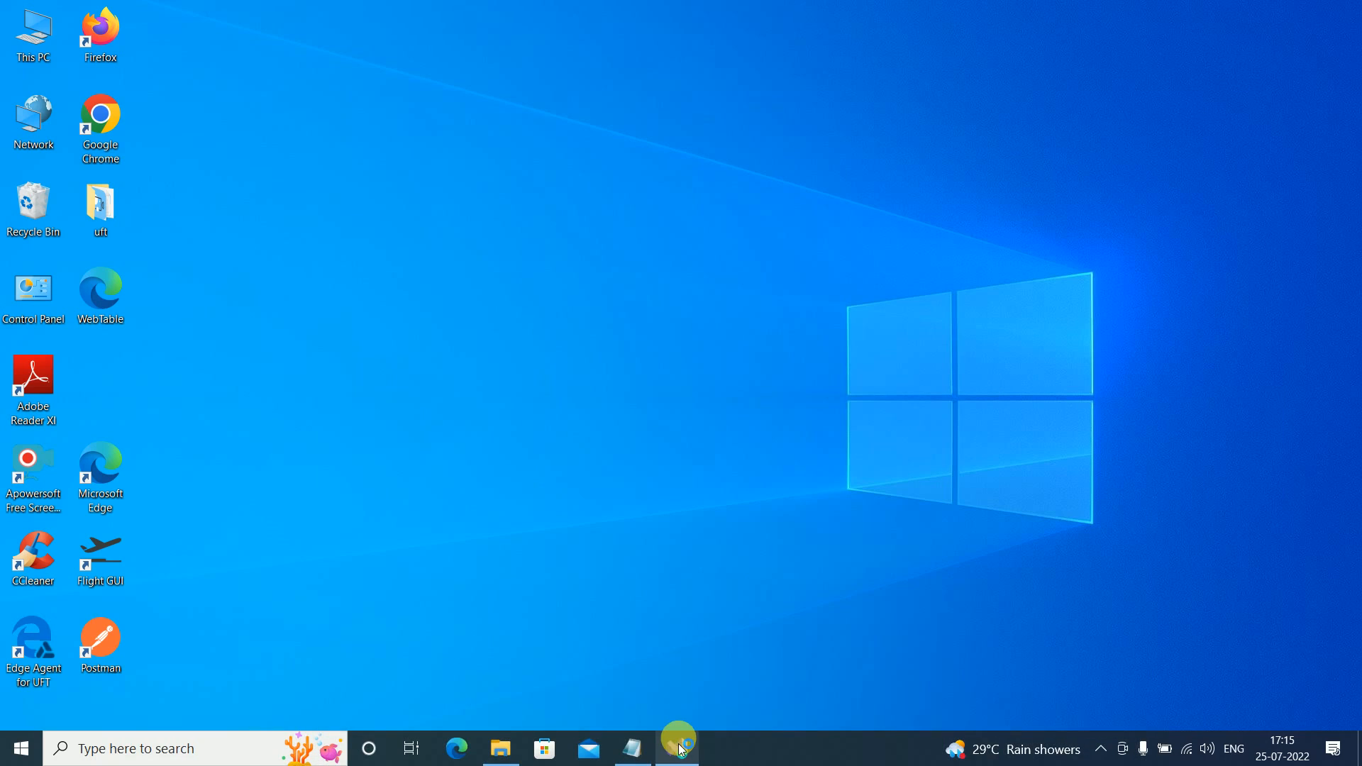
{"action": "left_click", "coordinate": [677, 748]}
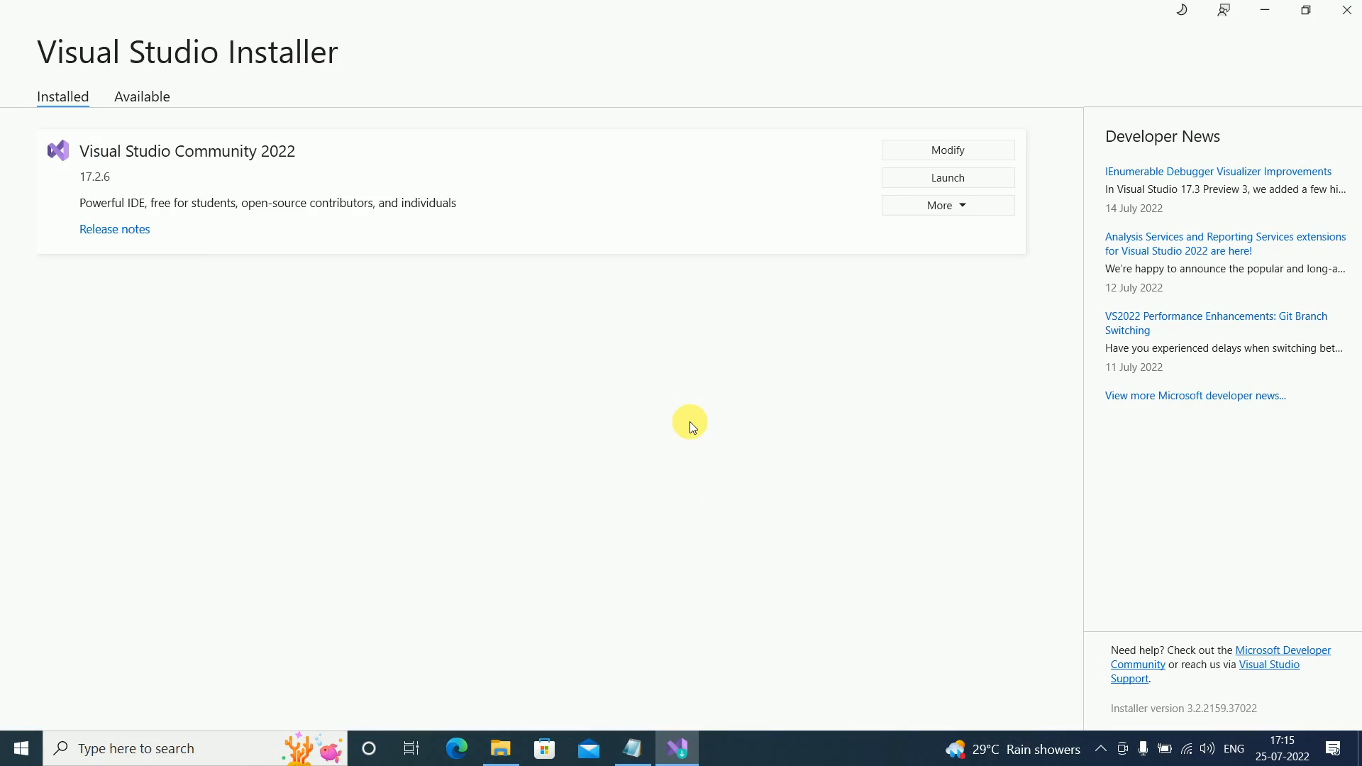
{"action": "mouse_move", "coordinate": [676, 747]}
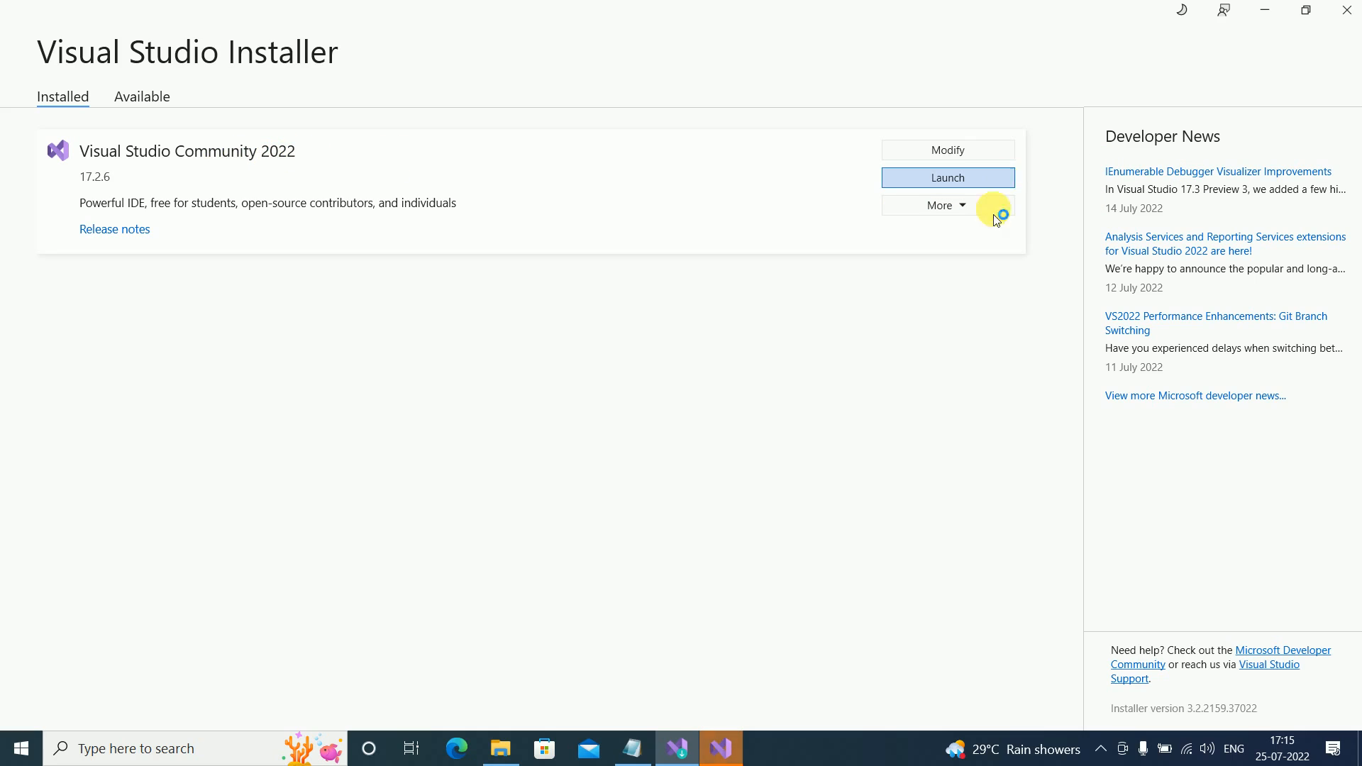
{"action": "left_click", "coordinate": [947, 177]}
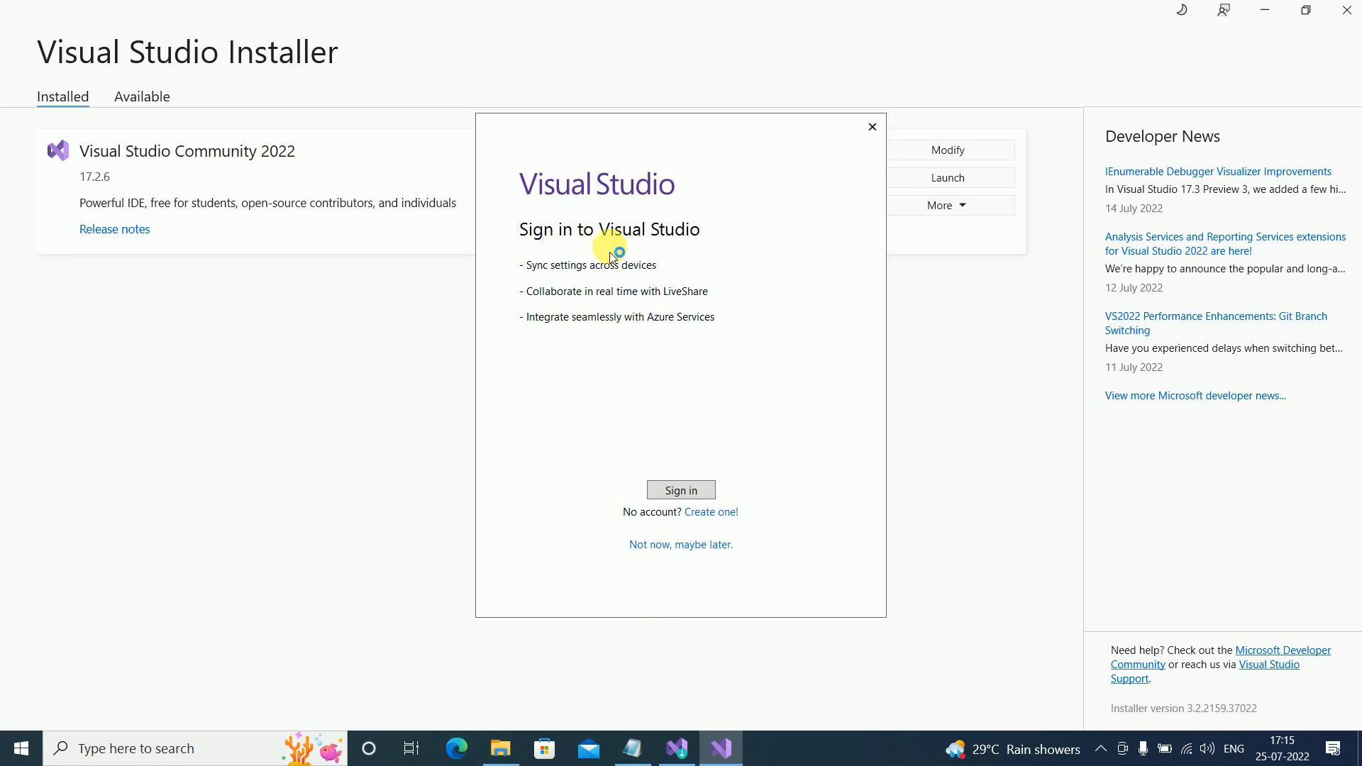
{"action": "mouse_move", "coordinate": [603, 305]}
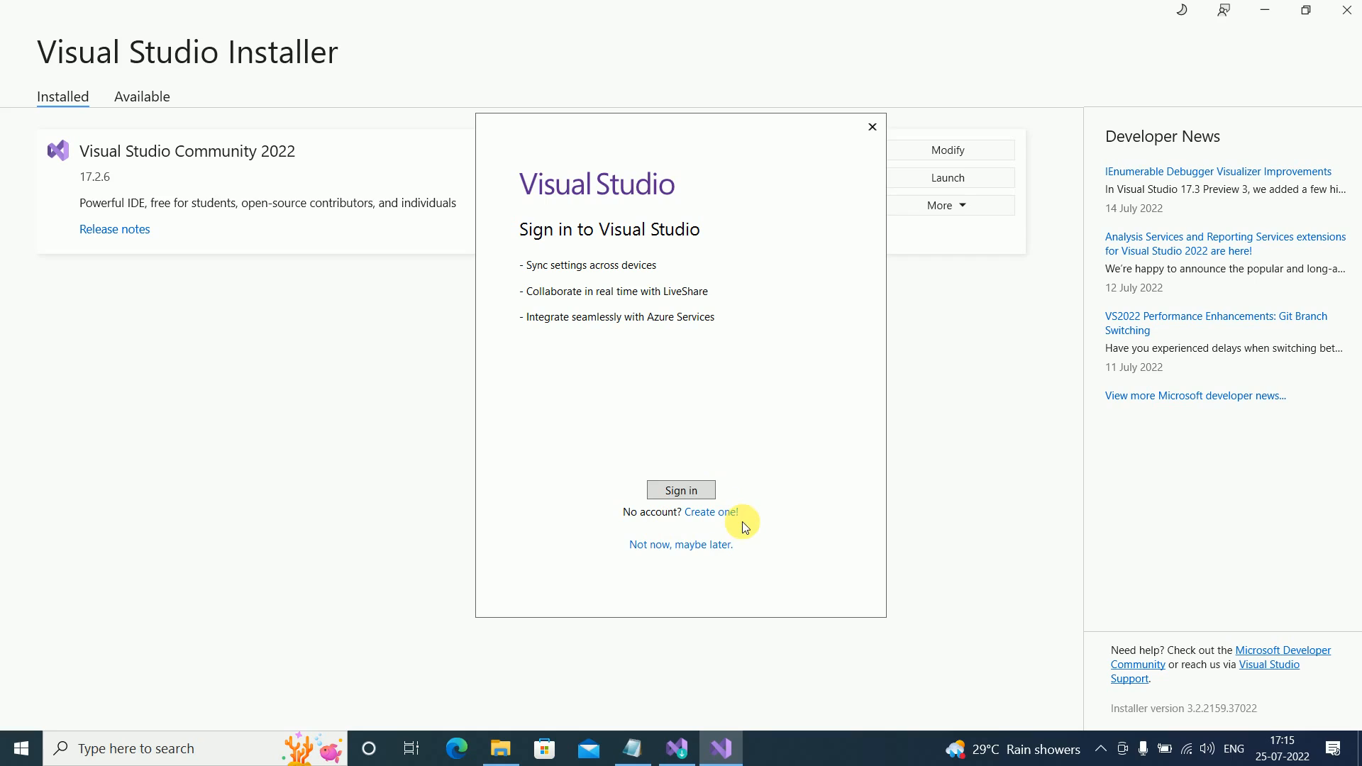
{"action": "mouse_move", "coordinate": [738, 544]}
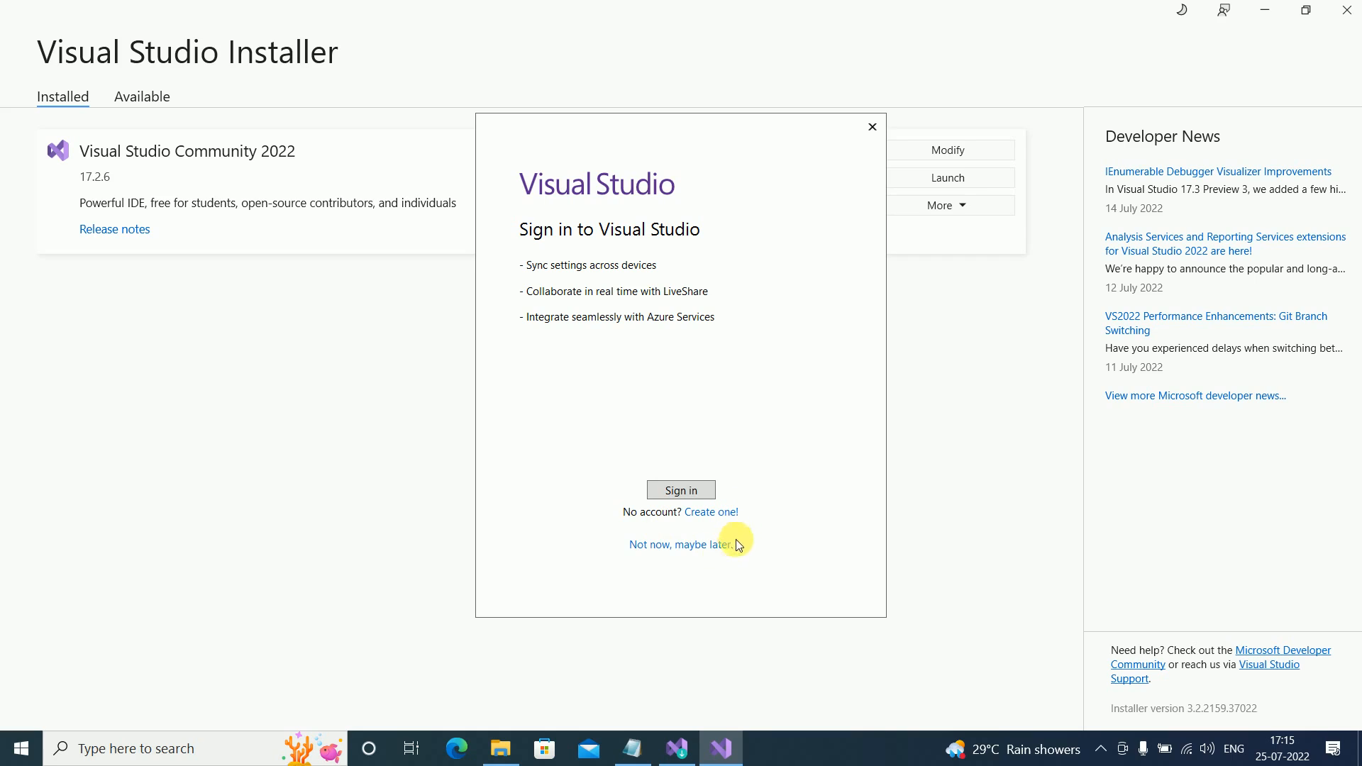
{"action": "mouse_move", "coordinate": [699, 552]}
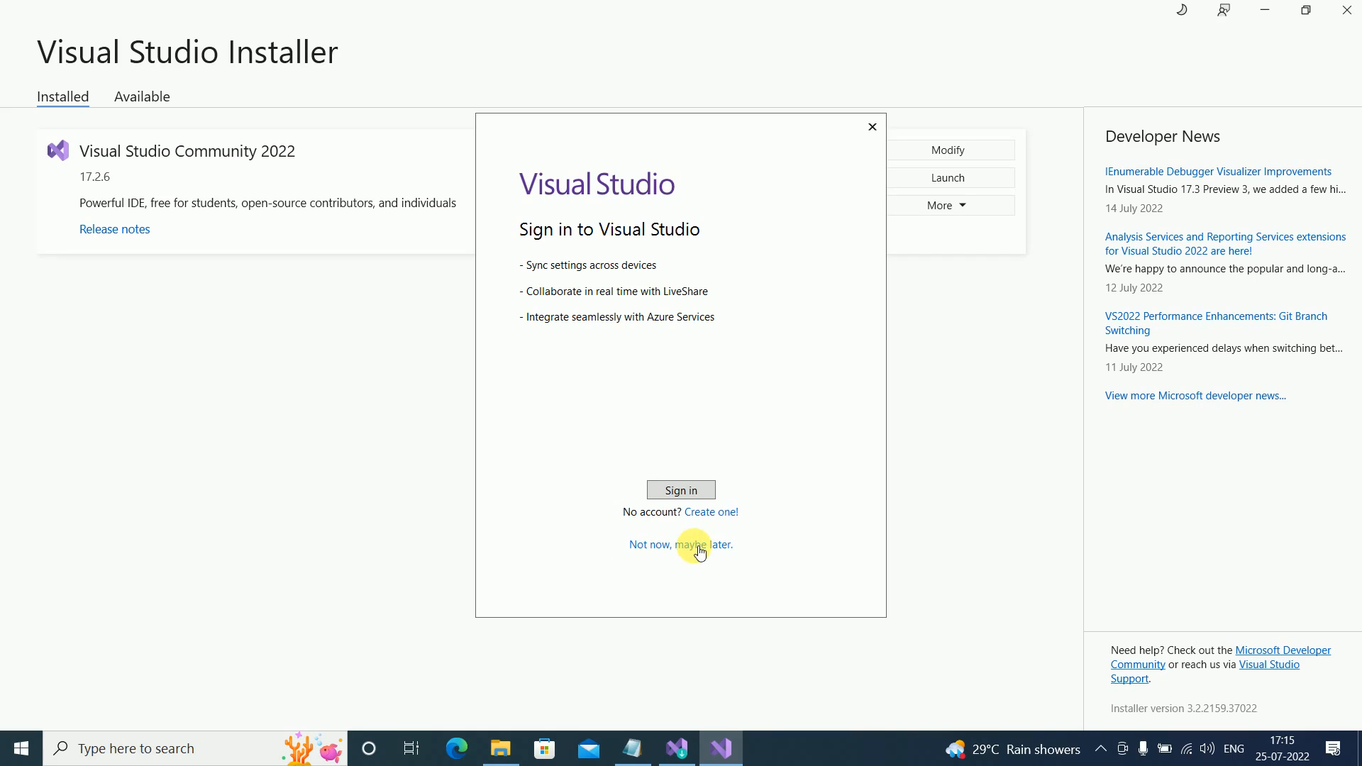
- Skip the Visual Studio sign-in with 'Not now, maybe later.'
{"action": "left_click", "coordinate": [680, 544]}
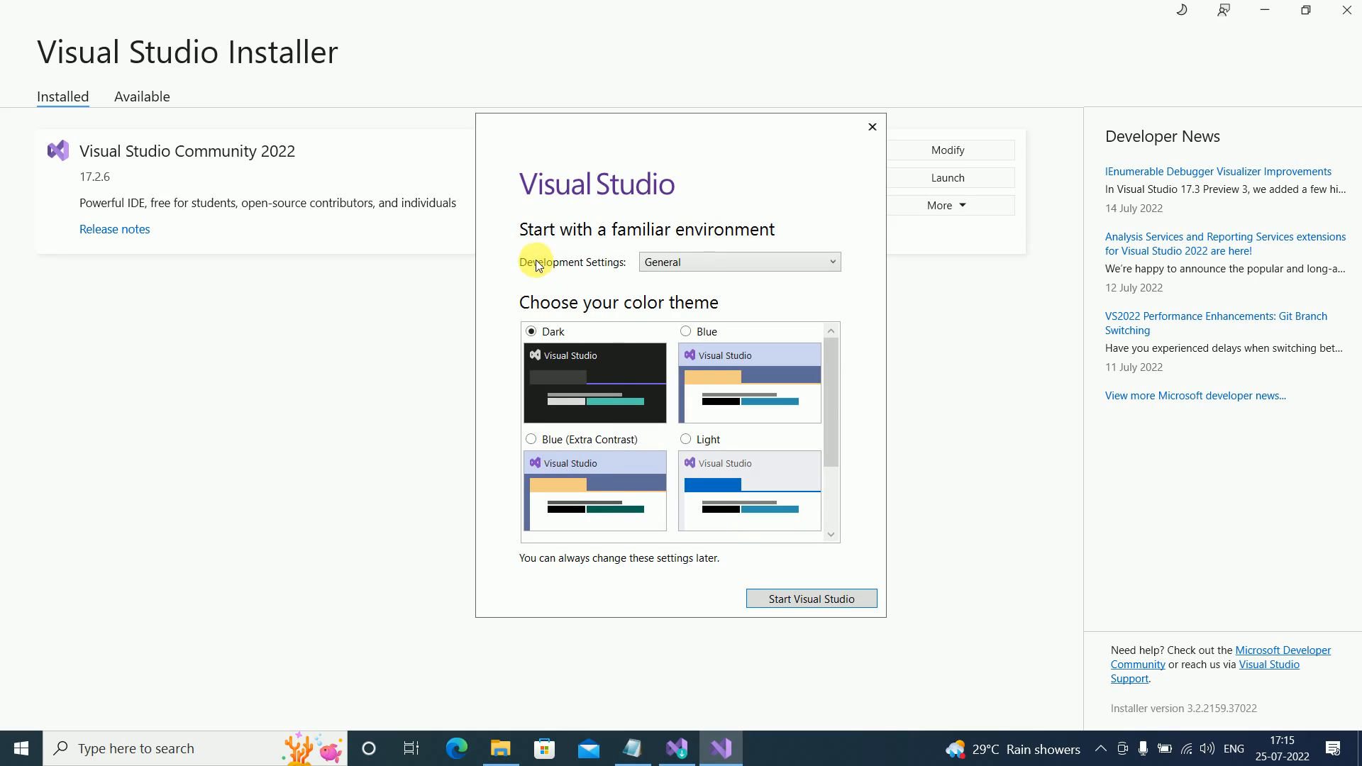
{"action": "mouse_move", "coordinate": [771, 268]}
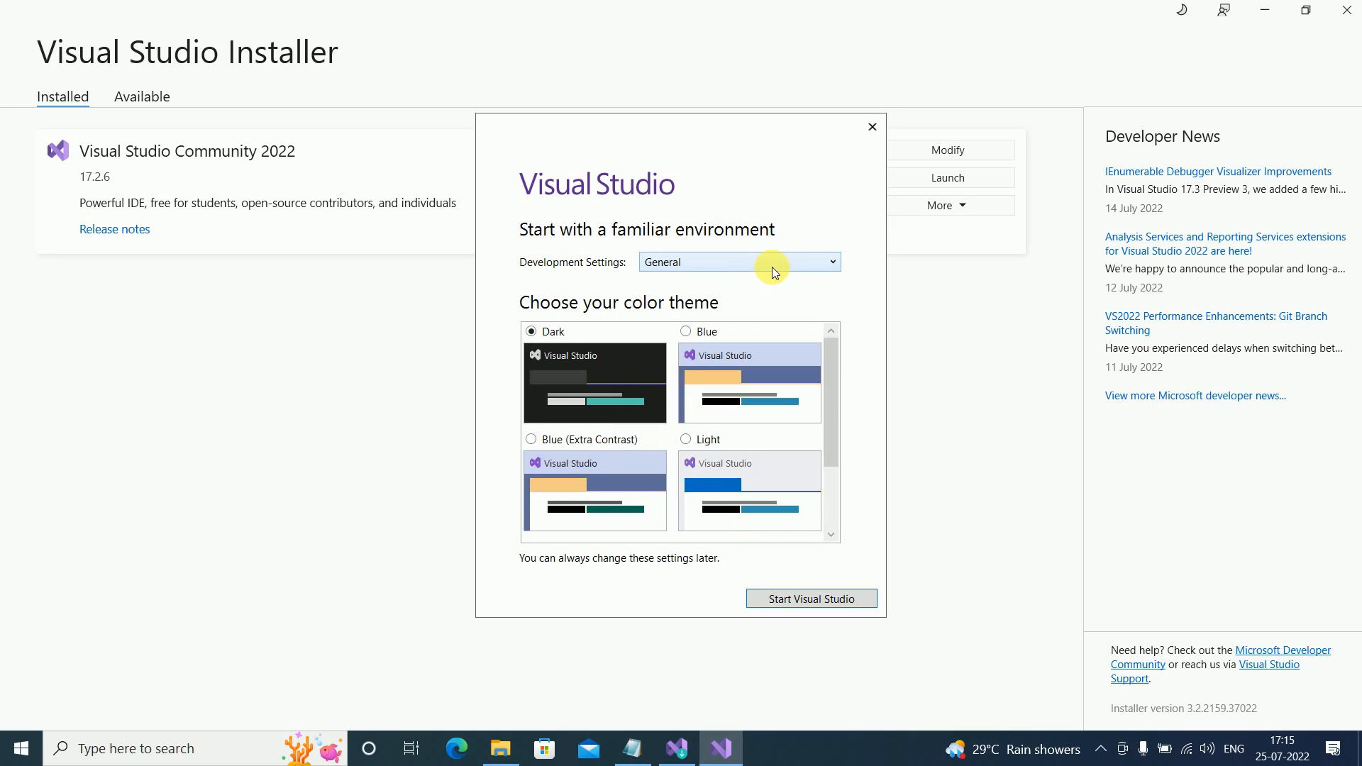
- Keep General development settings, choose the Blue (Extra Contrast) theme, and start Visual Studio
{"action": "left_click", "coordinate": [738, 262]}
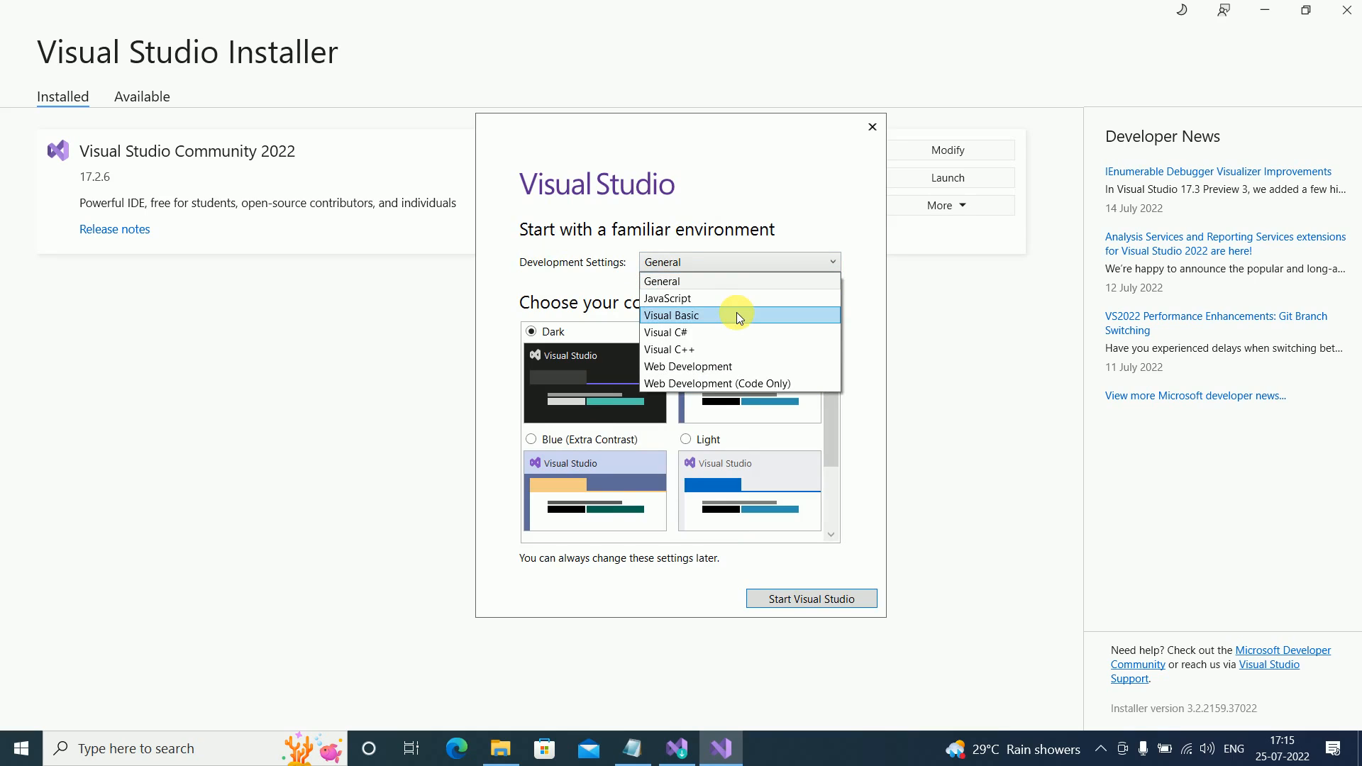
{"action": "mouse_move", "coordinate": [723, 366]}
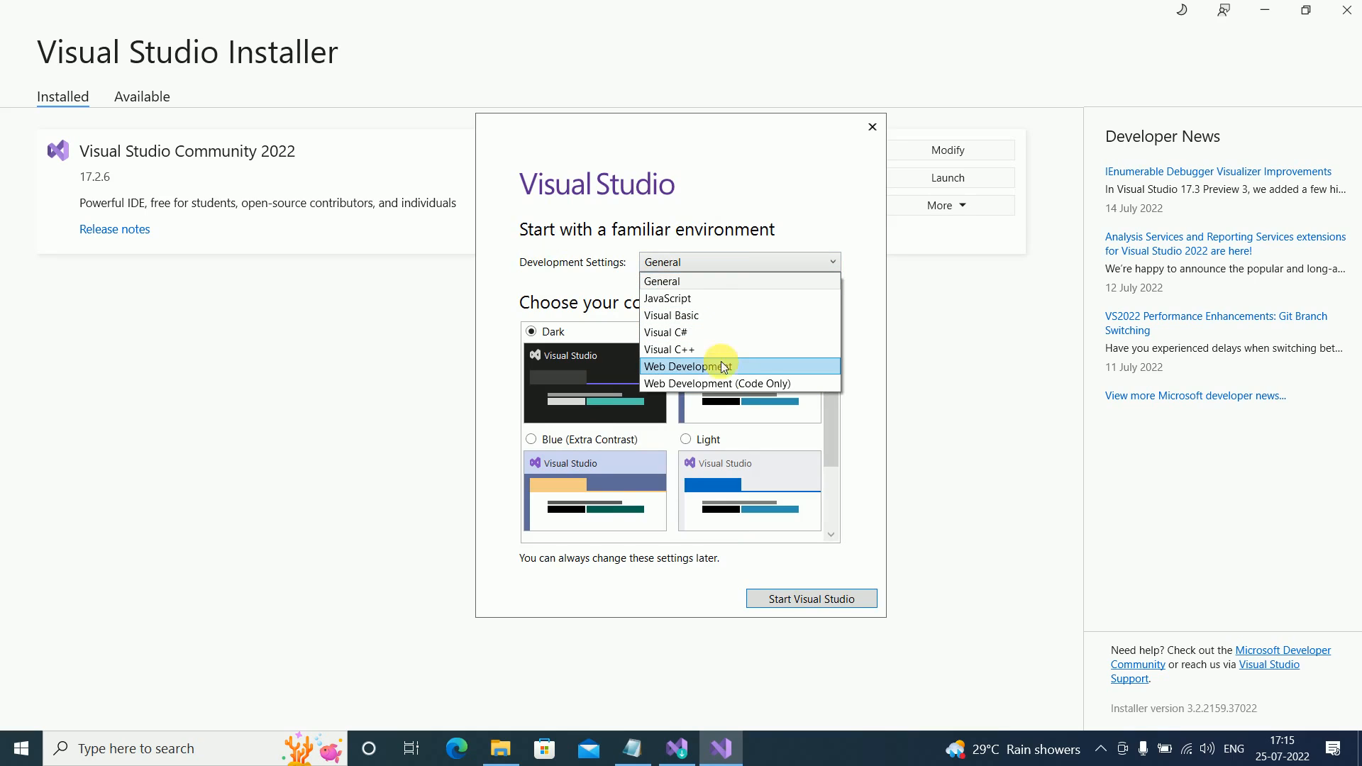
{"action": "mouse_move", "coordinate": [721, 365]}
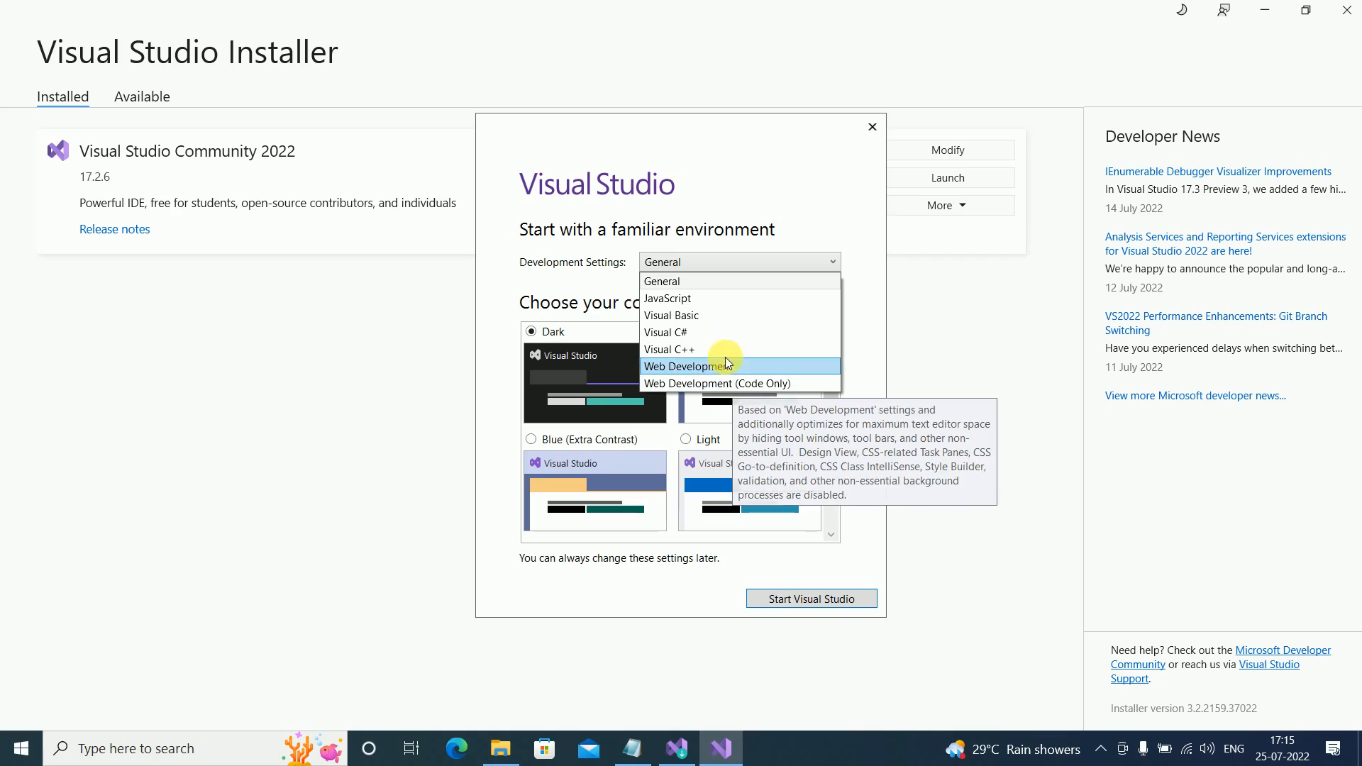
{"action": "mouse_move", "coordinate": [718, 314]}
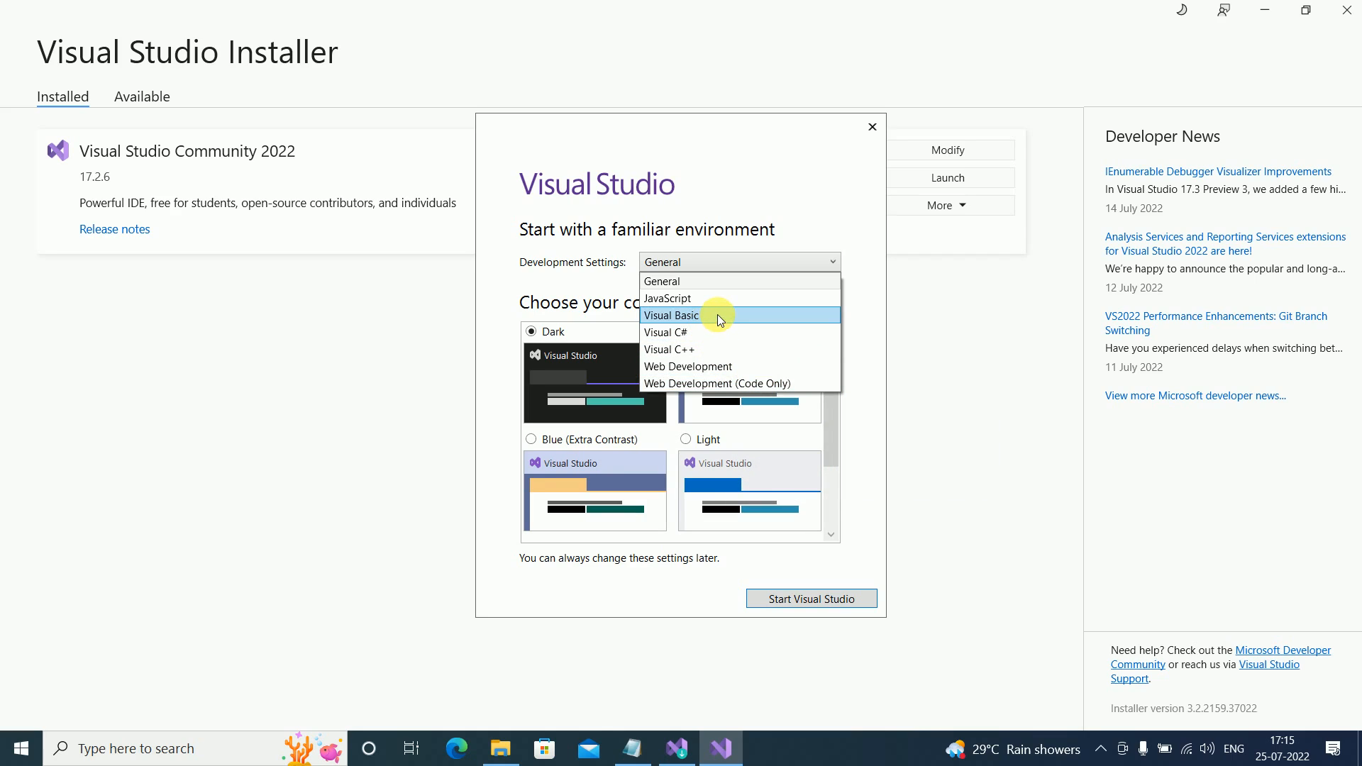
{"action": "mouse_move", "coordinate": [742, 281]}
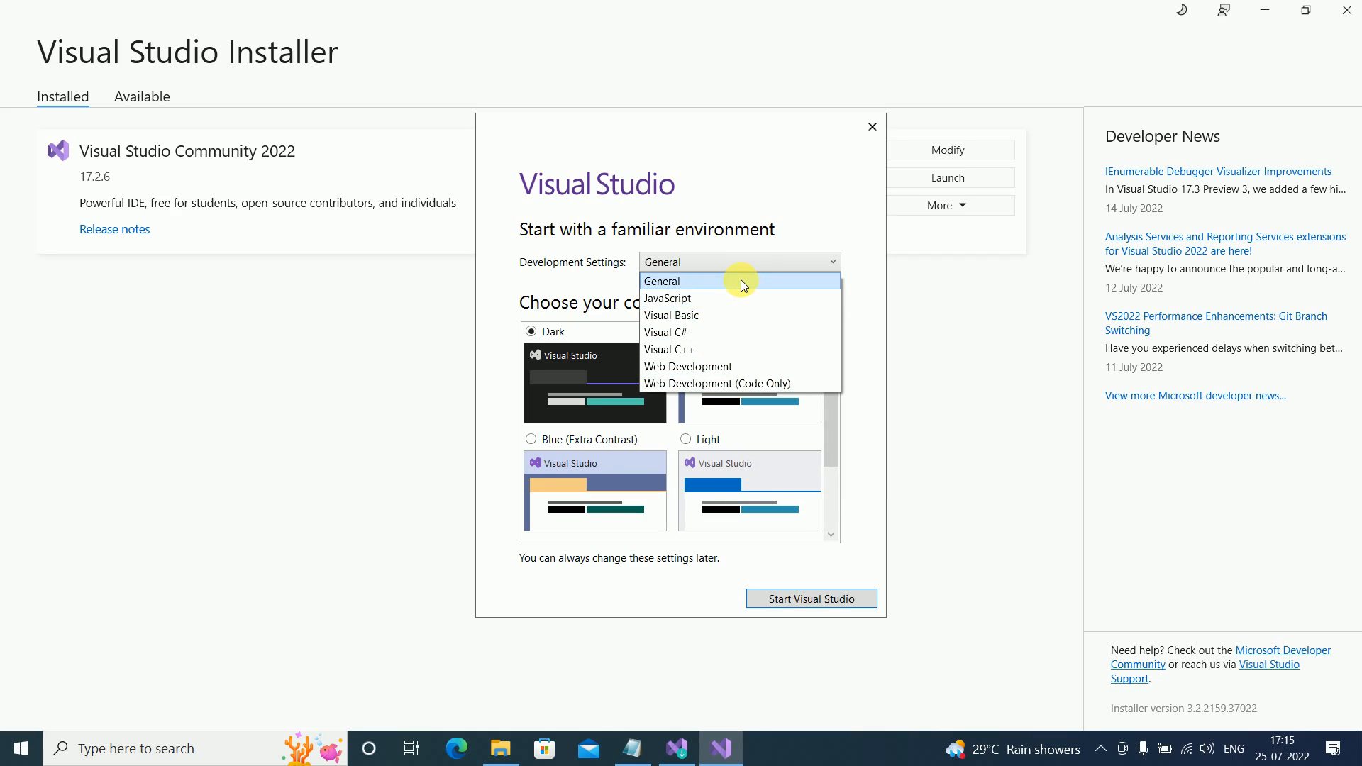
{"action": "left_click", "coordinate": [661, 279]}
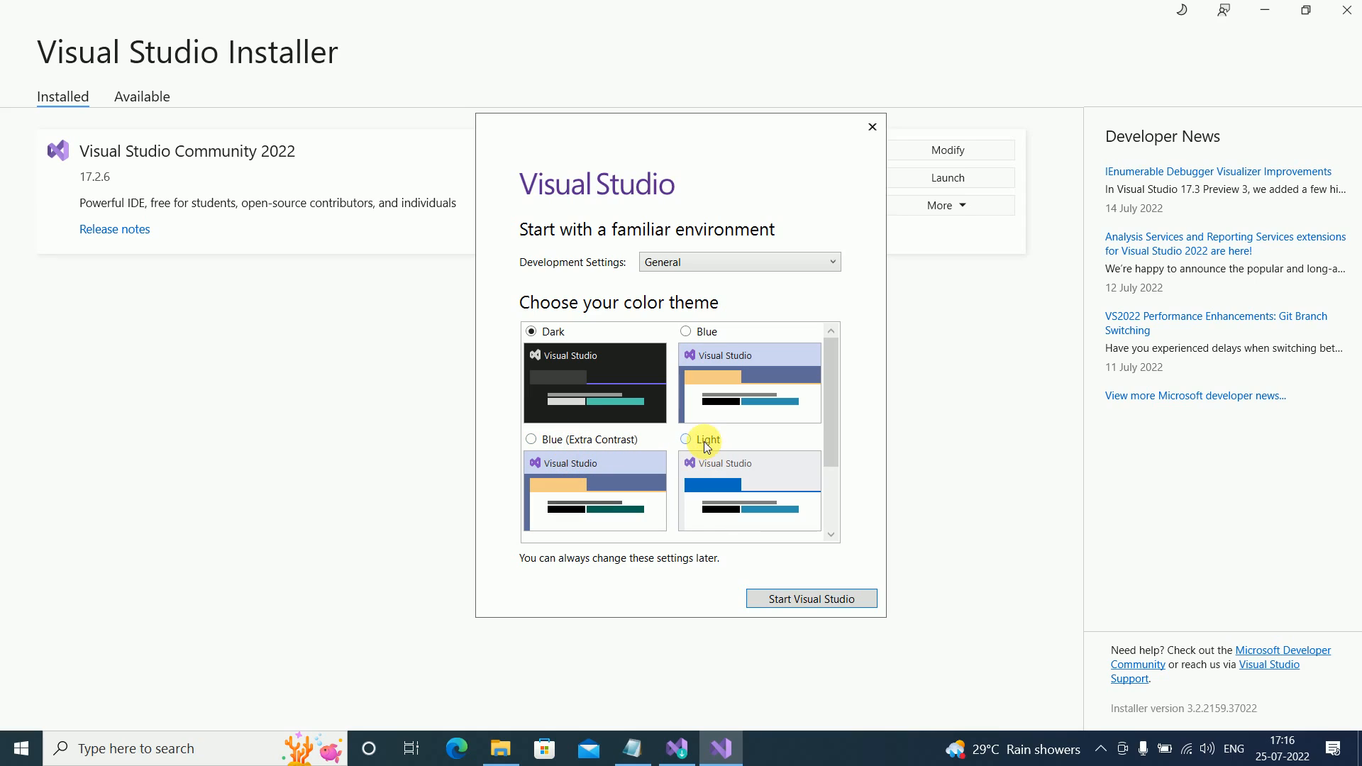
{"action": "mouse_move", "coordinate": [556, 446]}
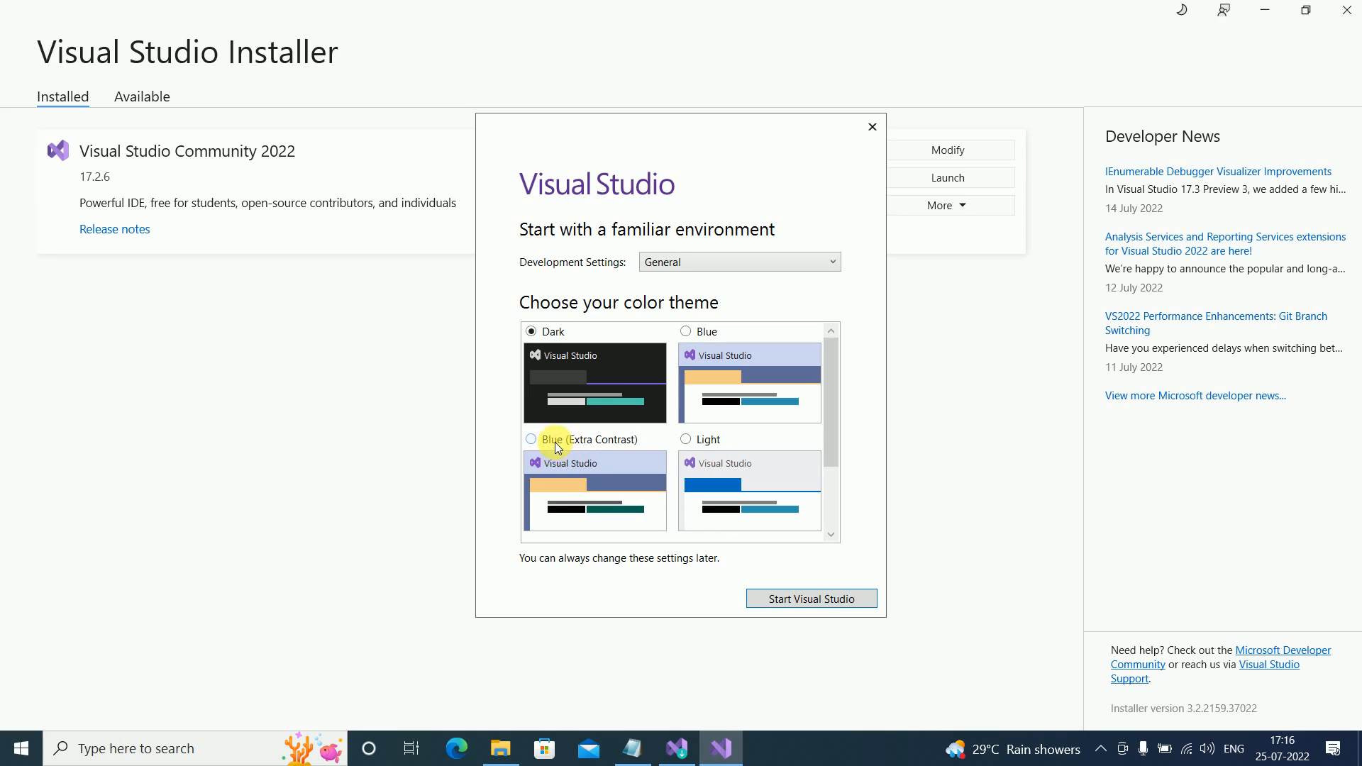
{"action": "mouse_move", "coordinate": [686, 445]}
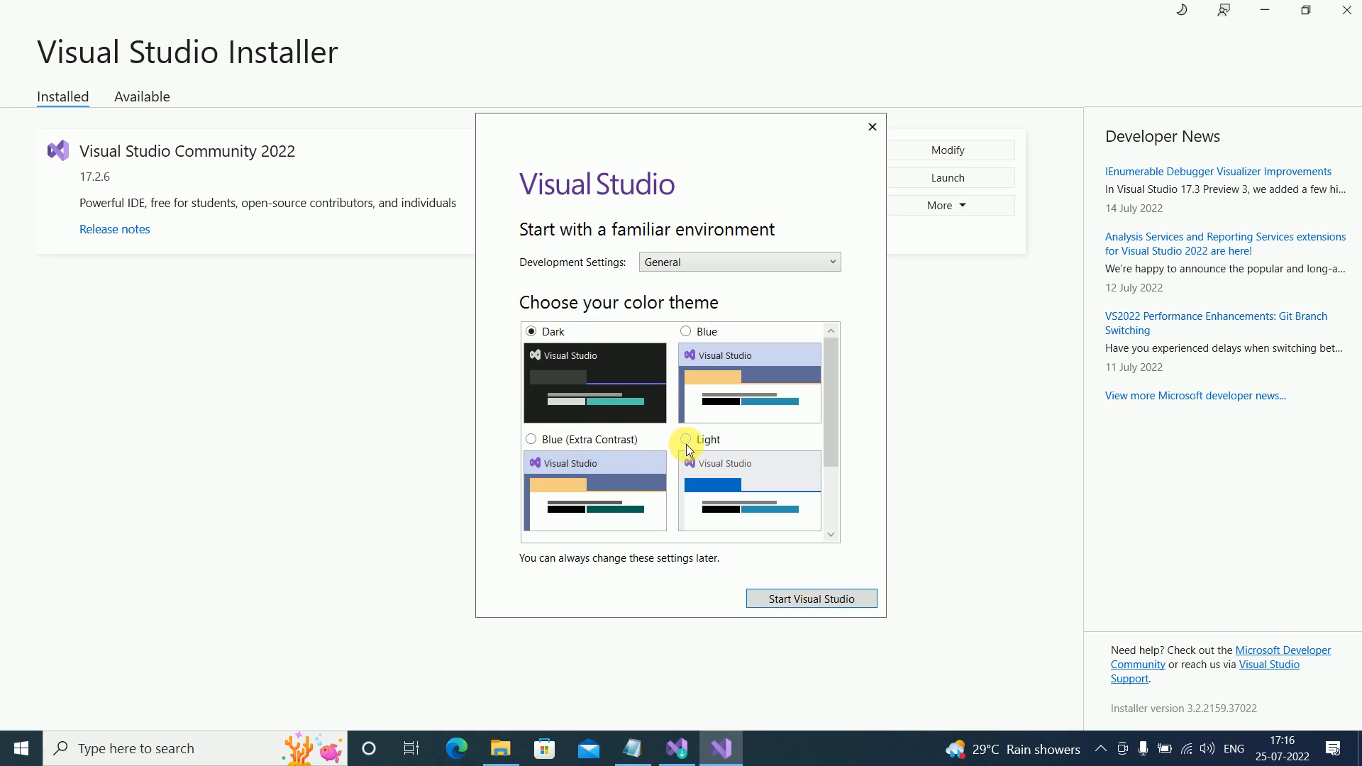
{"action": "left_click", "coordinate": [686, 438]}
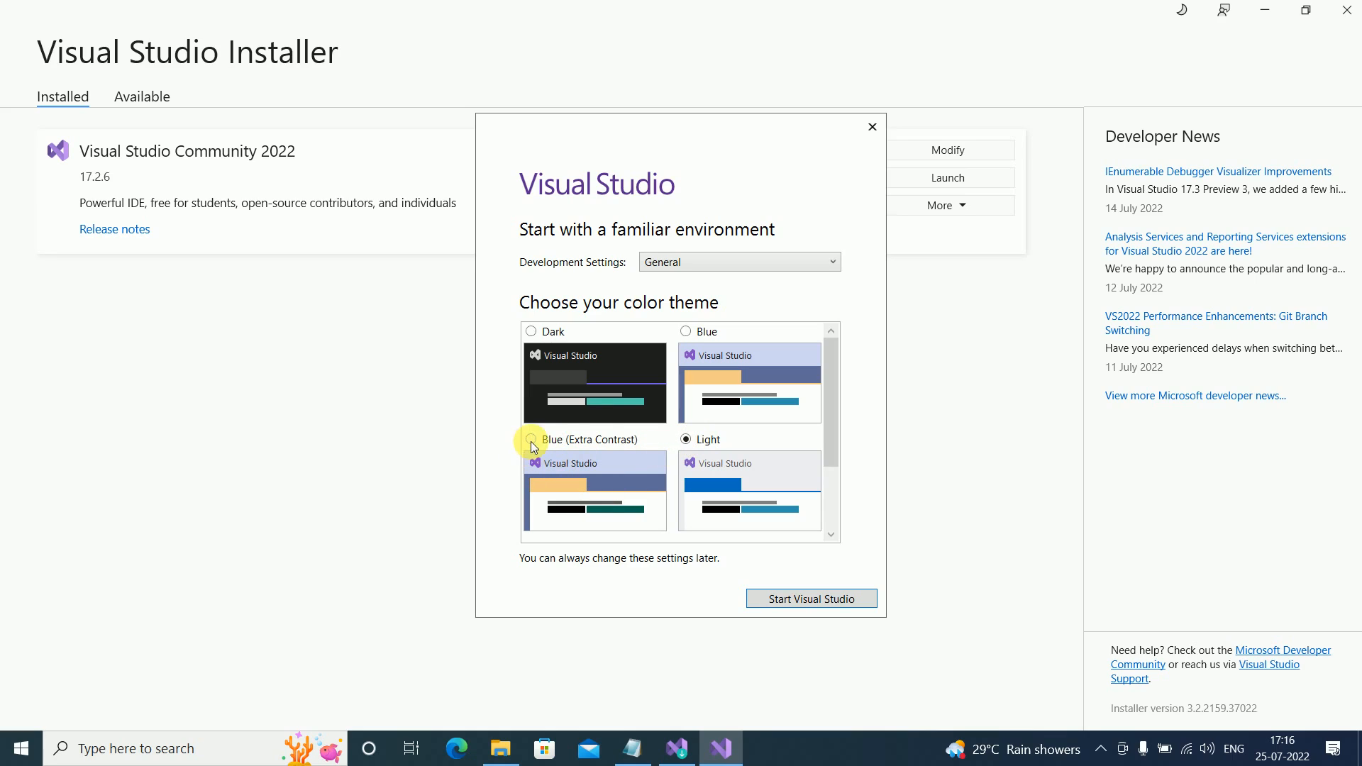
{"action": "left_click", "coordinate": [531, 440]}
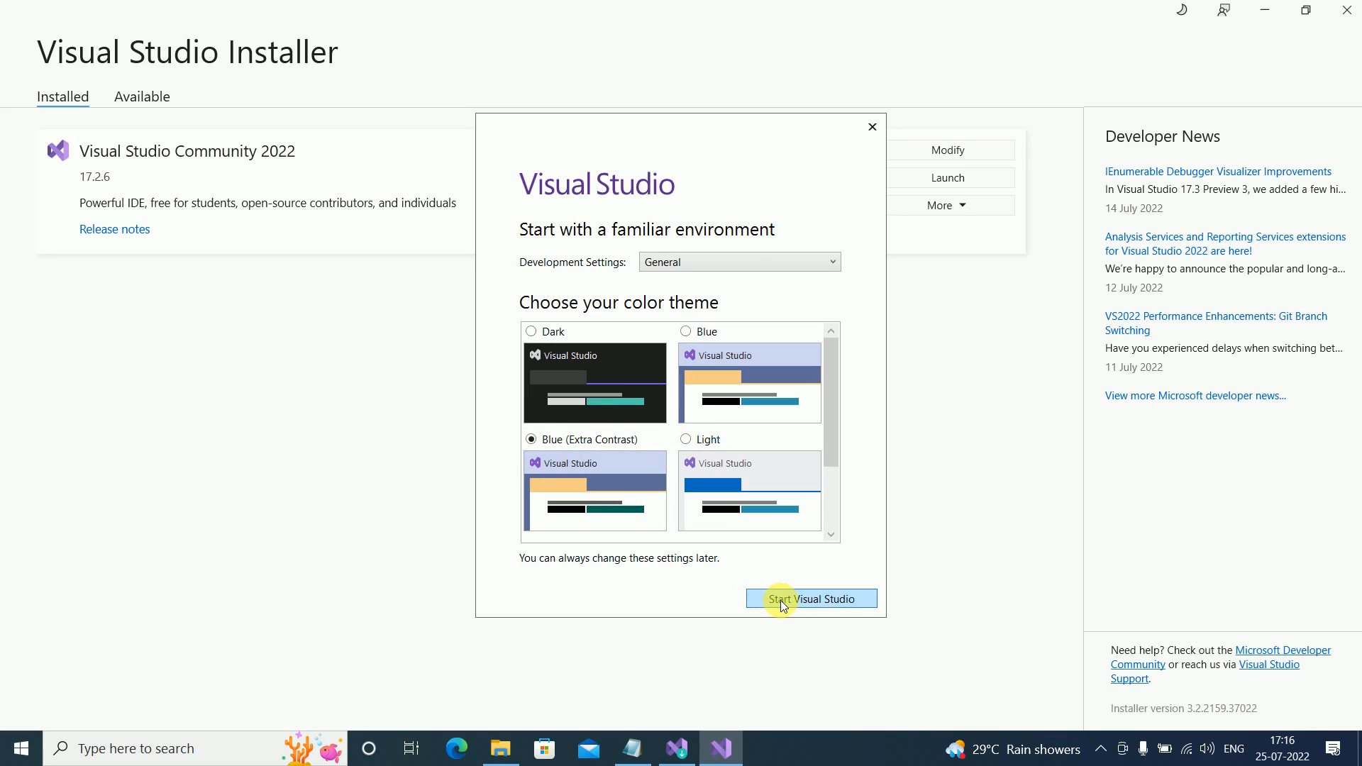
{"action": "left_click", "coordinate": [809, 598]}
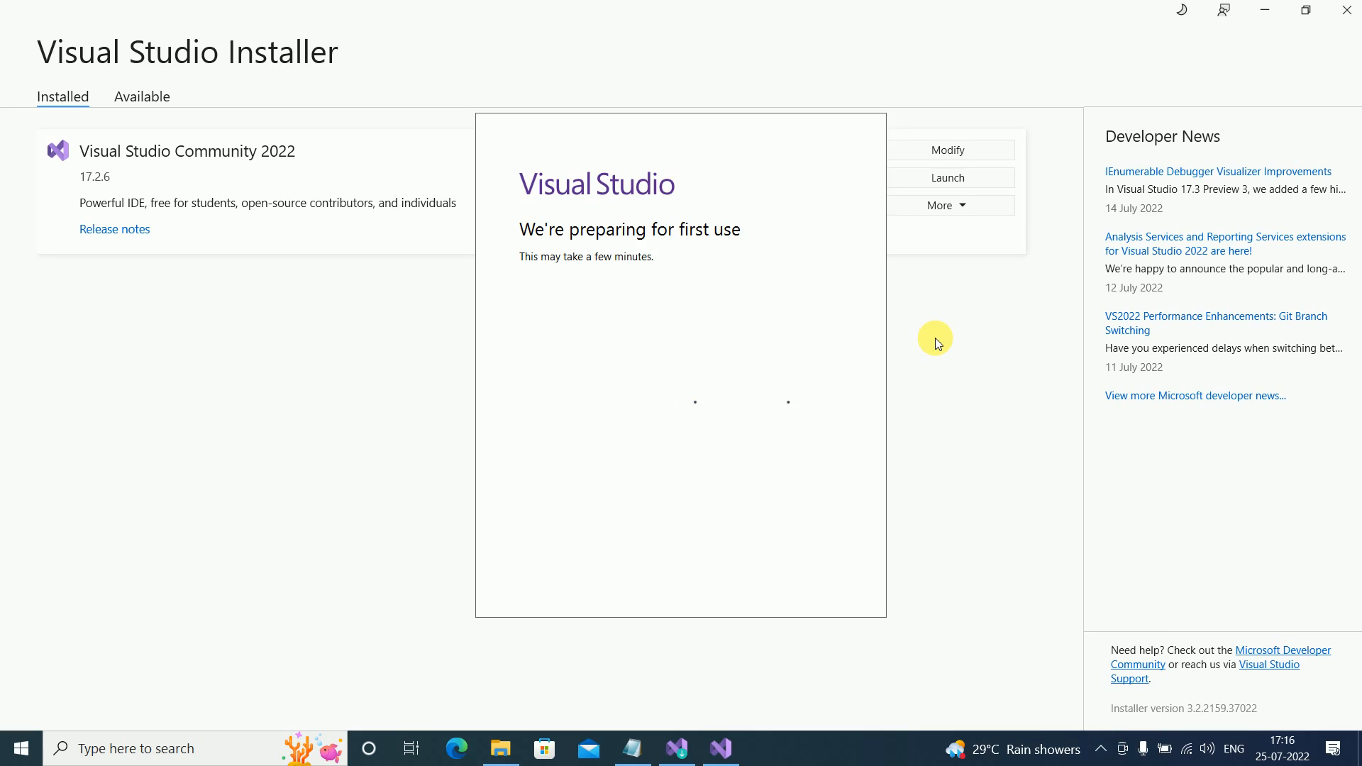
{"action": "mouse_move", "coordinate": [780, 365]}
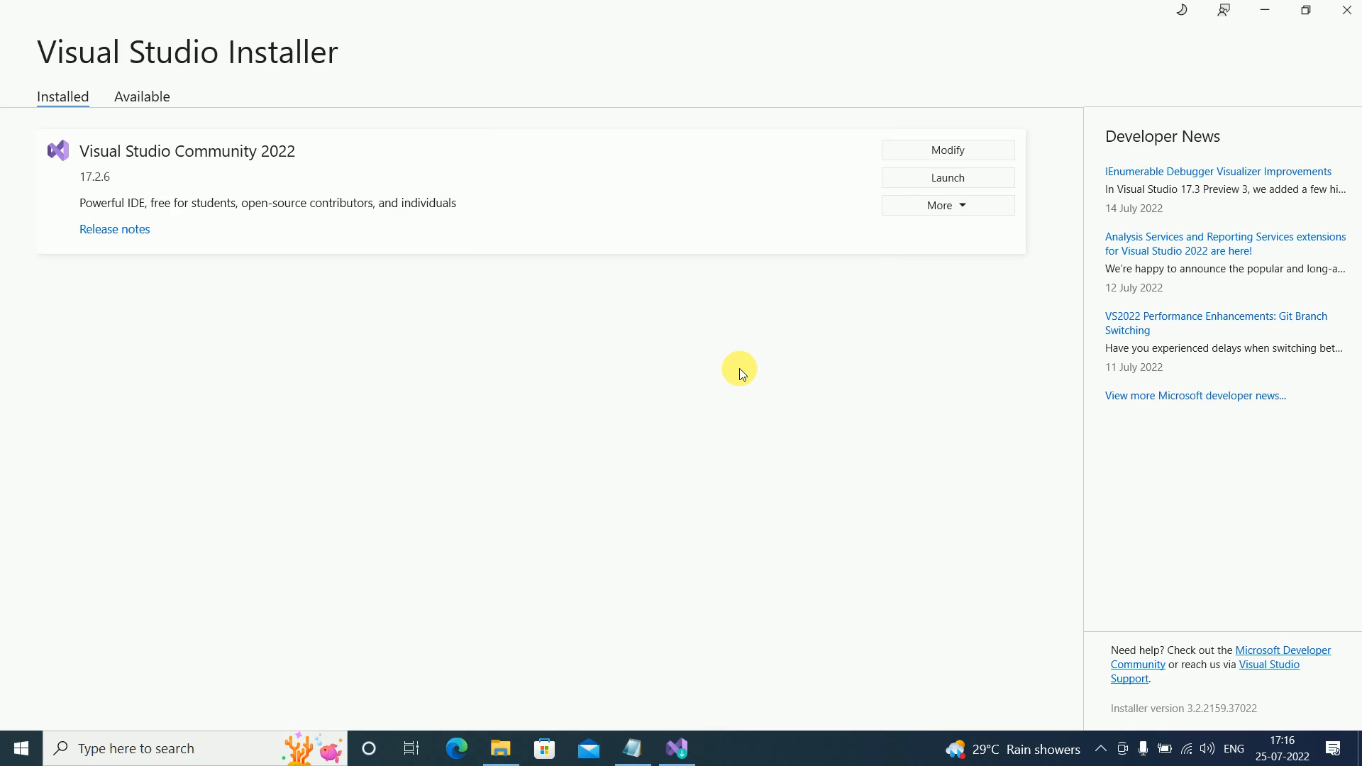
- Wait for first-use preparation to finish and the start window to open
{"action": "left_click", "coordinate": [947, 178]}
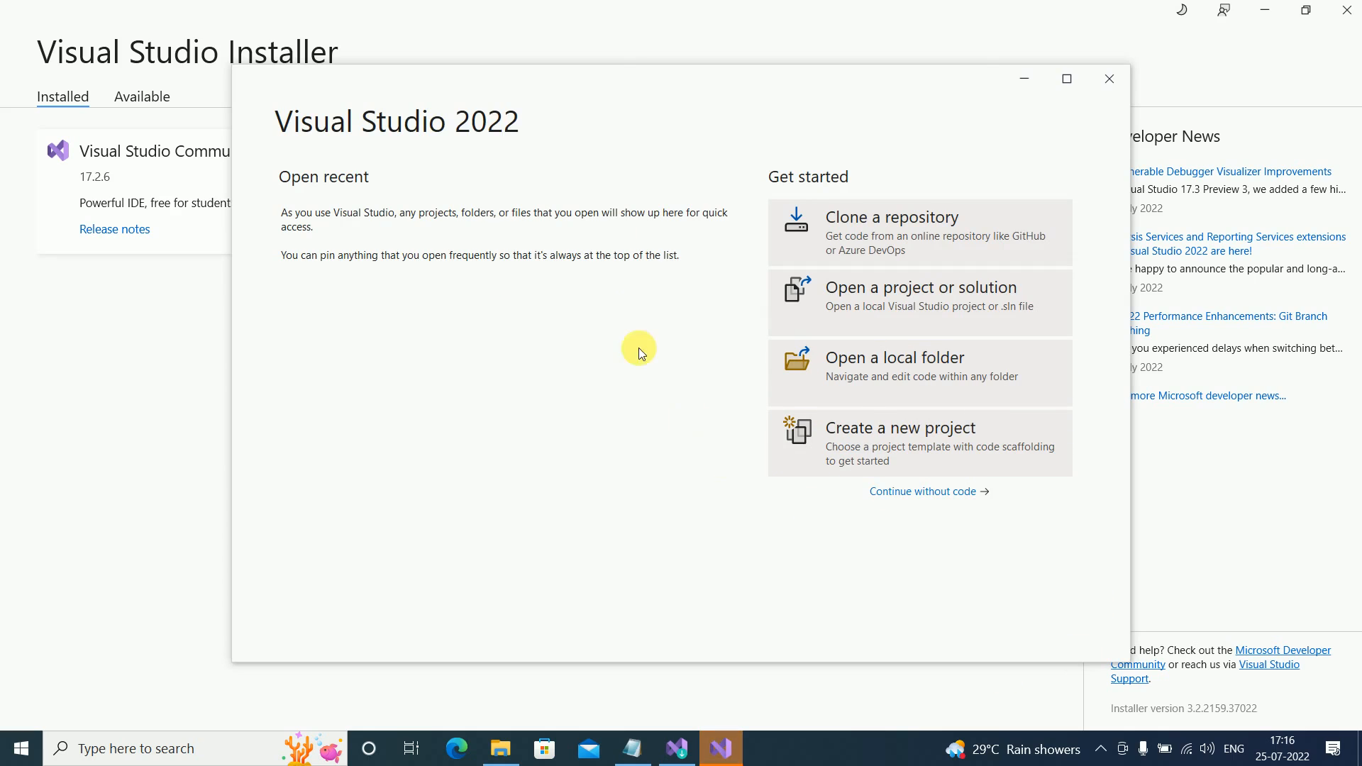
{"action": "mouse_move", "coordinate": [984, 116]}
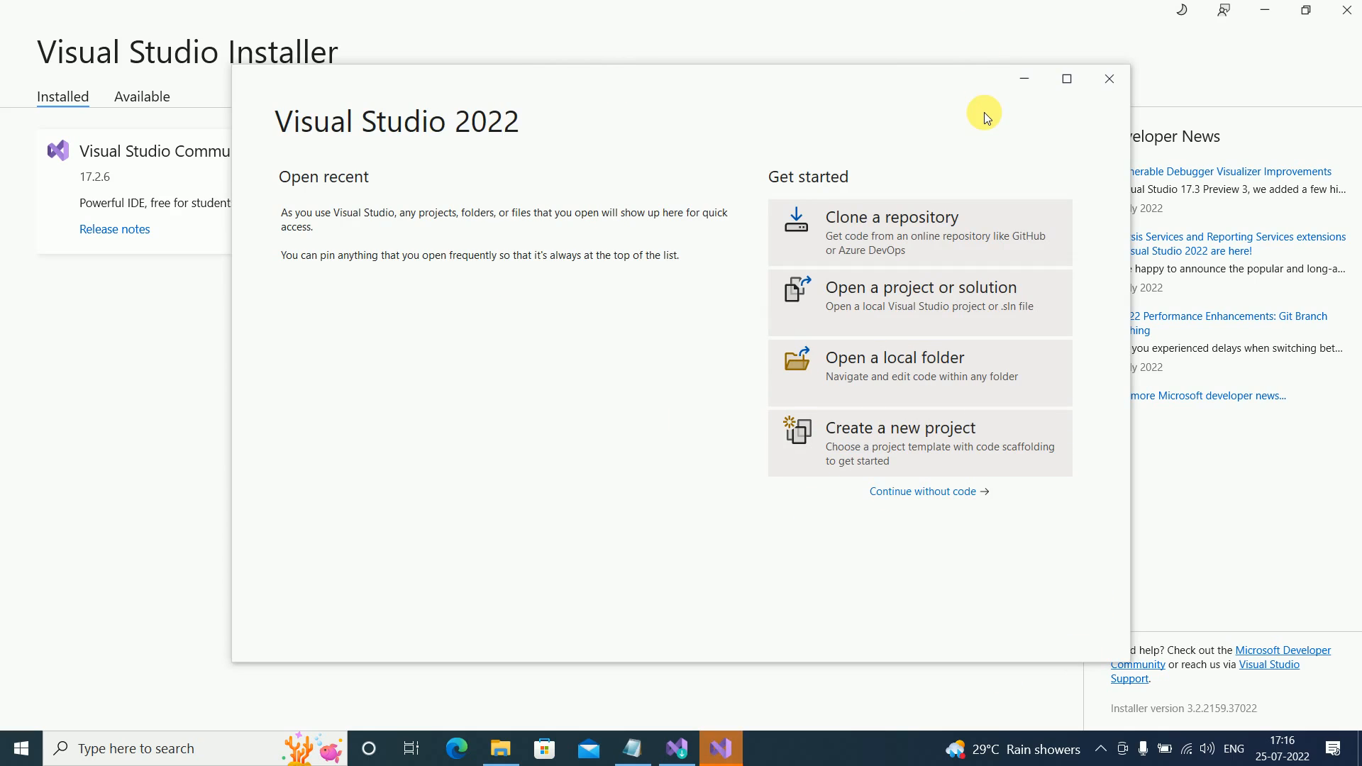